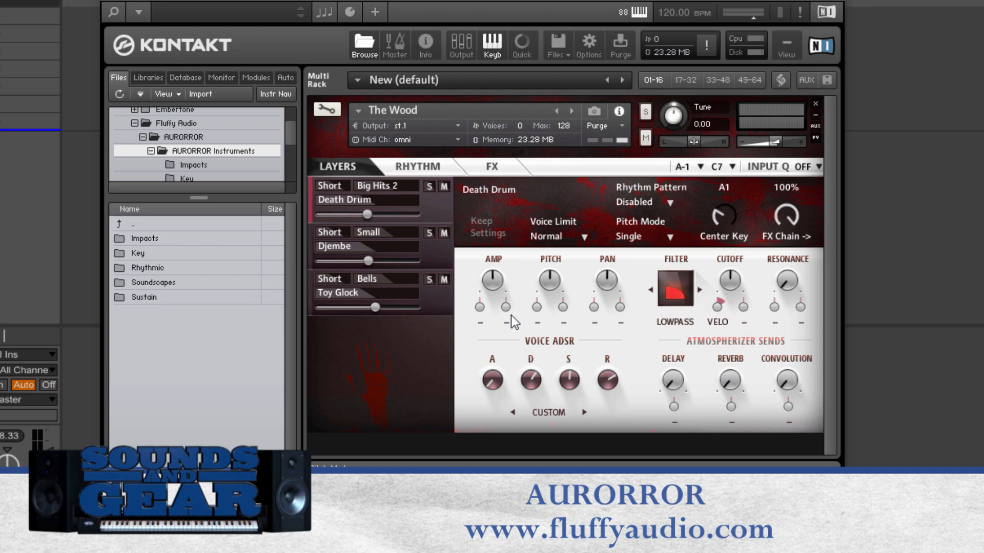
mouse_move(514, 442)
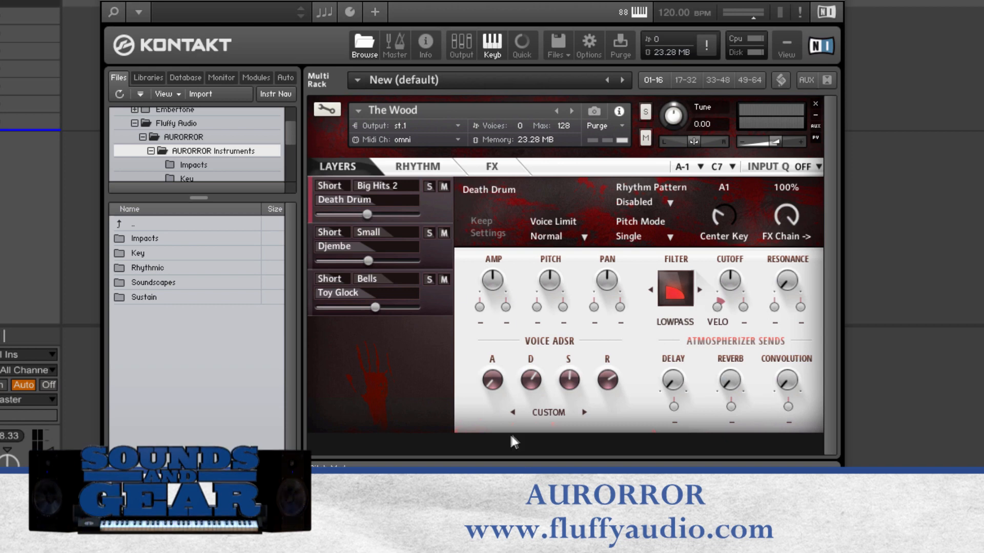
mouse_move(490, 454)
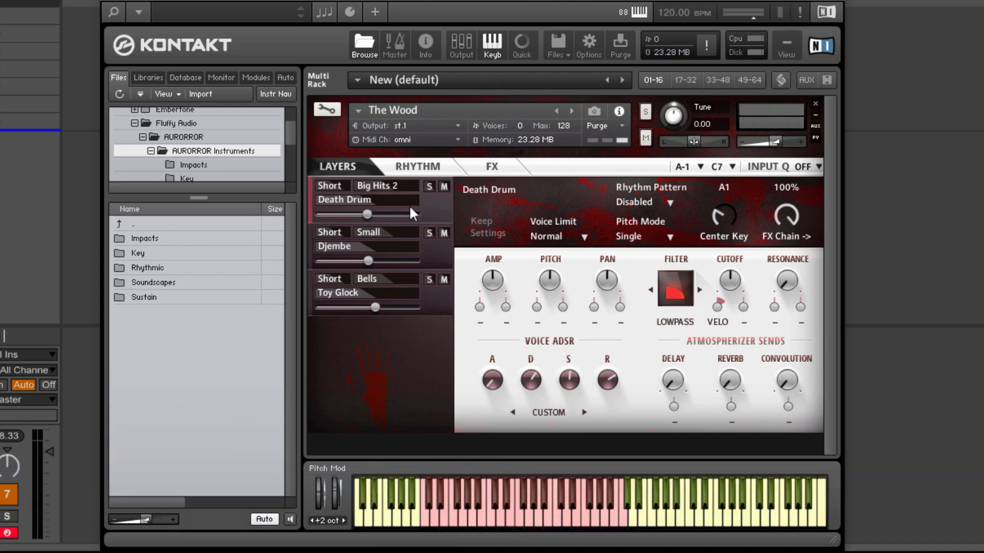
mouse_move(371, 294)
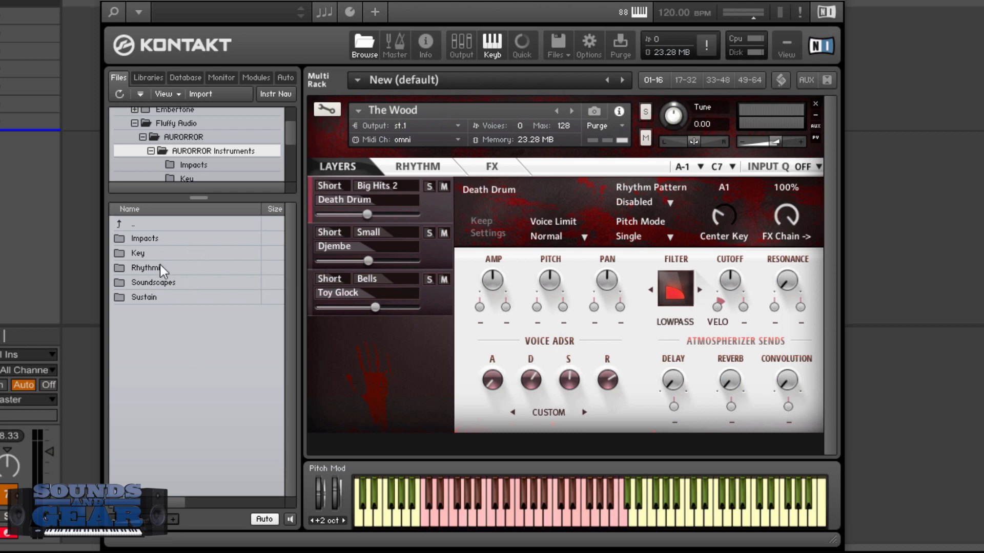
mouse_move(166, 289)
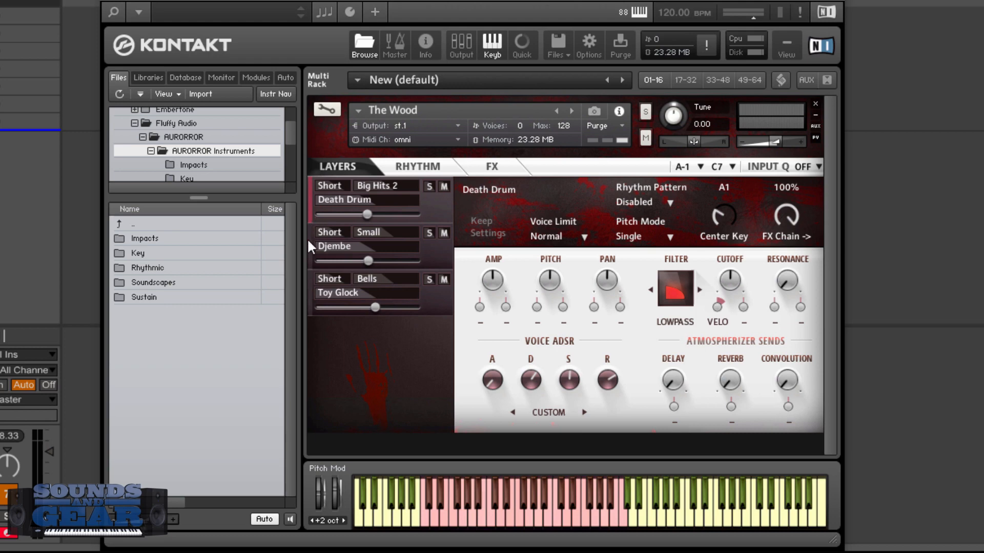
- View the Djembe and Death Drum layer settings, then bring up the instrument's FX page
click(343, 244)
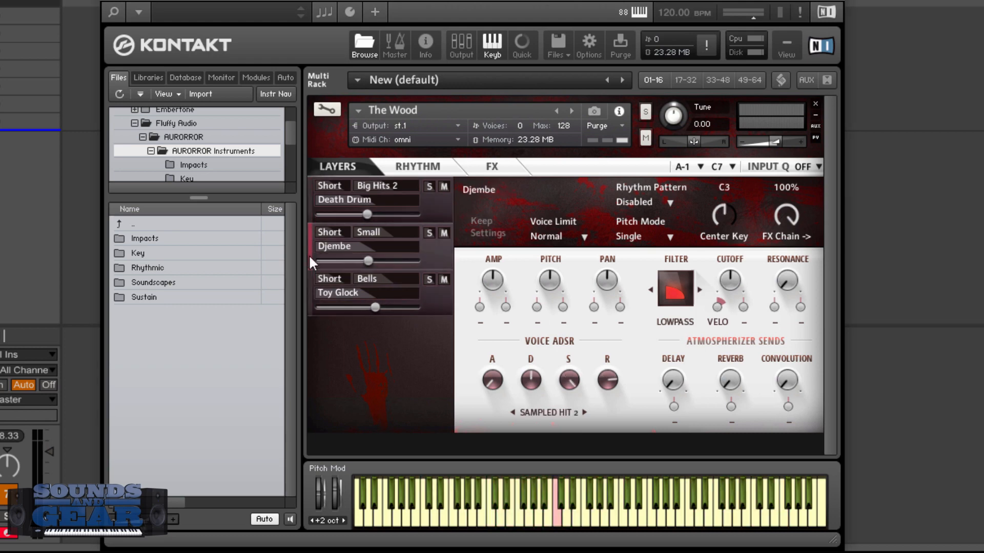
click(329, 185)
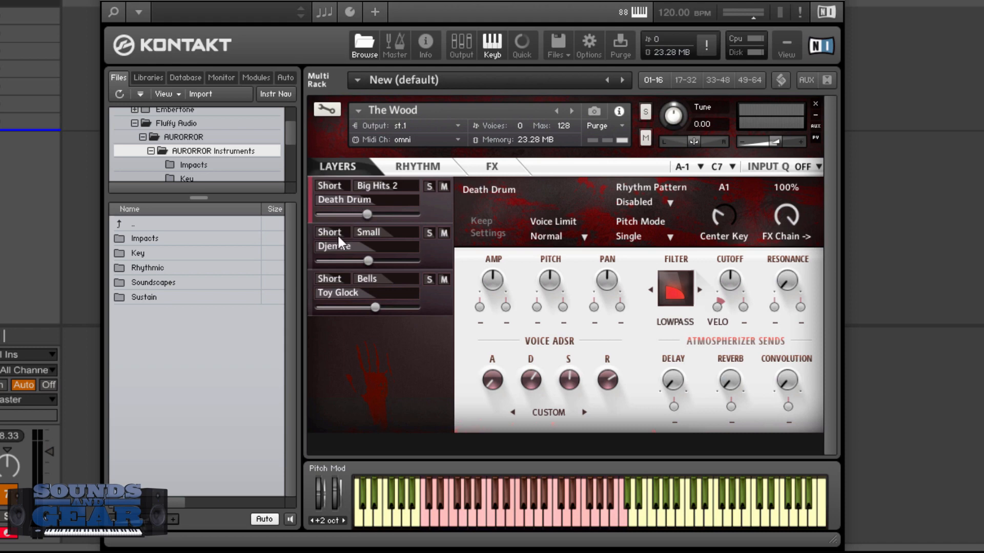
click(329, 233)
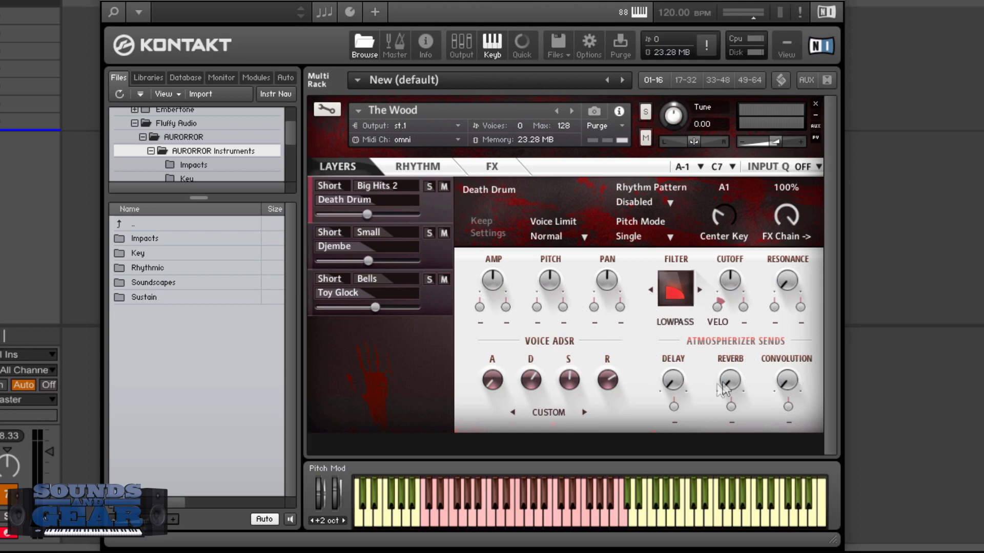
mouse_move(742, 381)
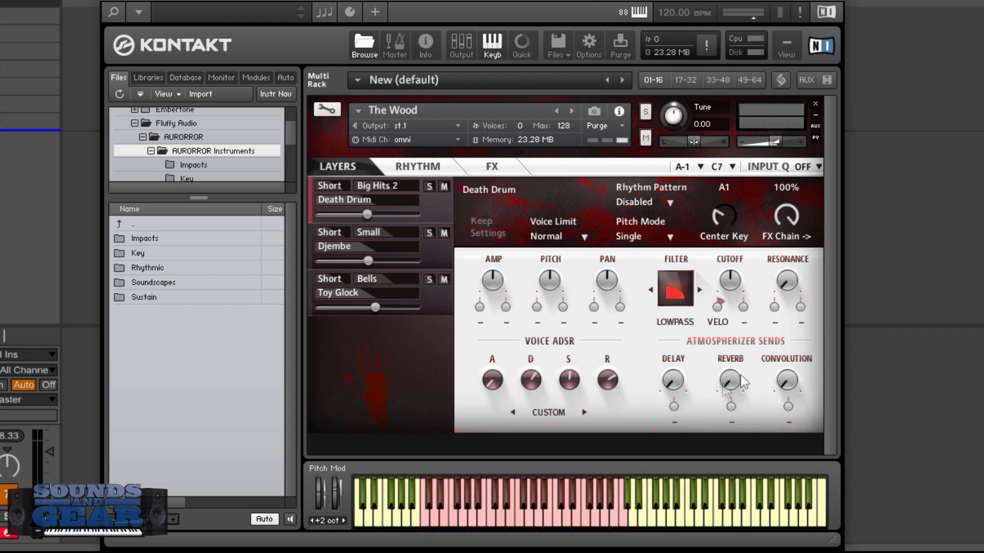
mouse_move(464, 169)
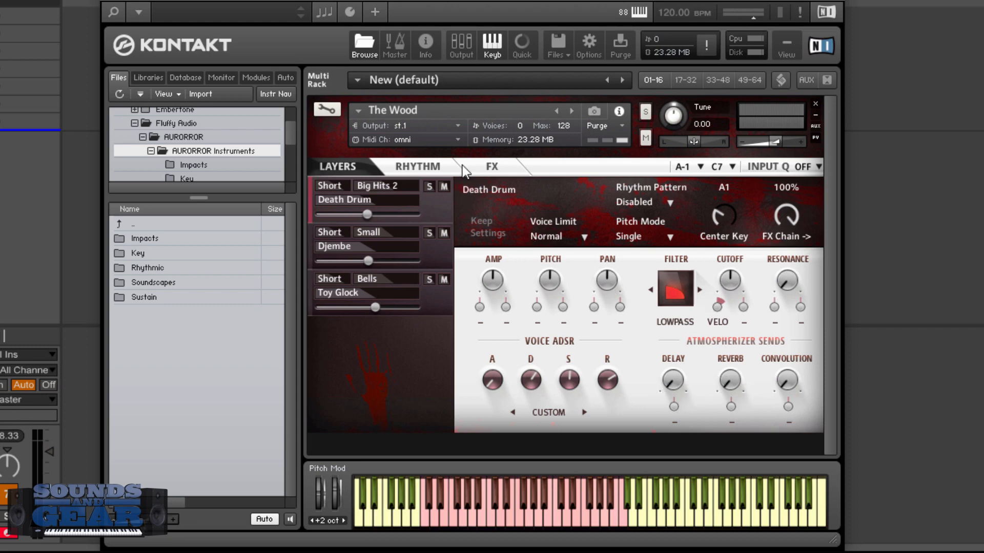
click(490, 167)
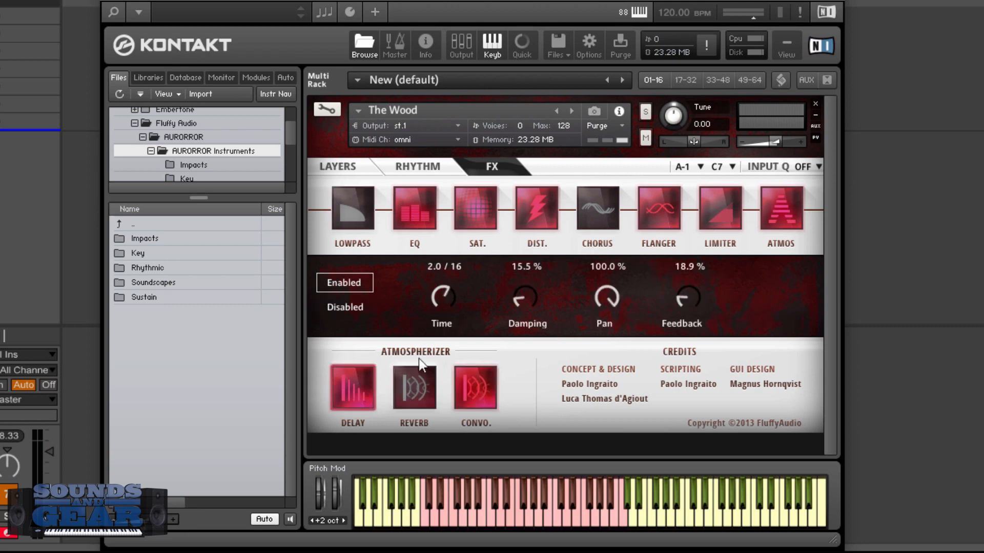
mouse_move(426, 175)
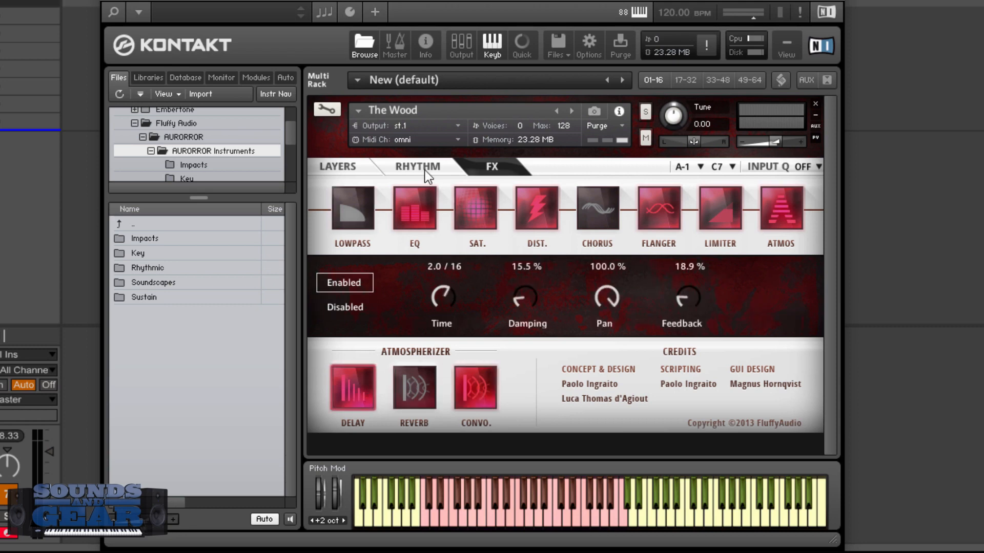
- Browse rhythm patterns A and C on the Rhythm page, then return to the Death Drum layer settings
click(417, 167)
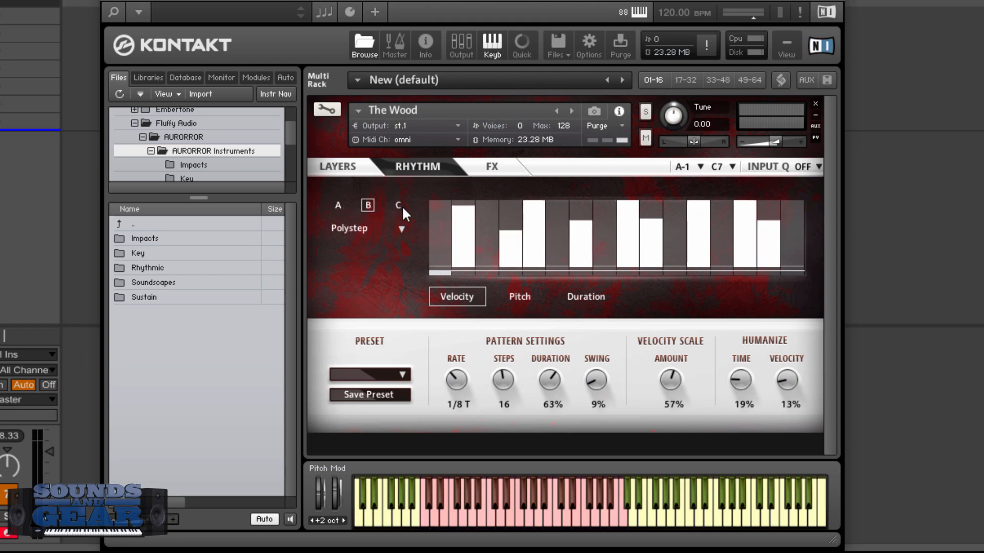
click(337, 204)
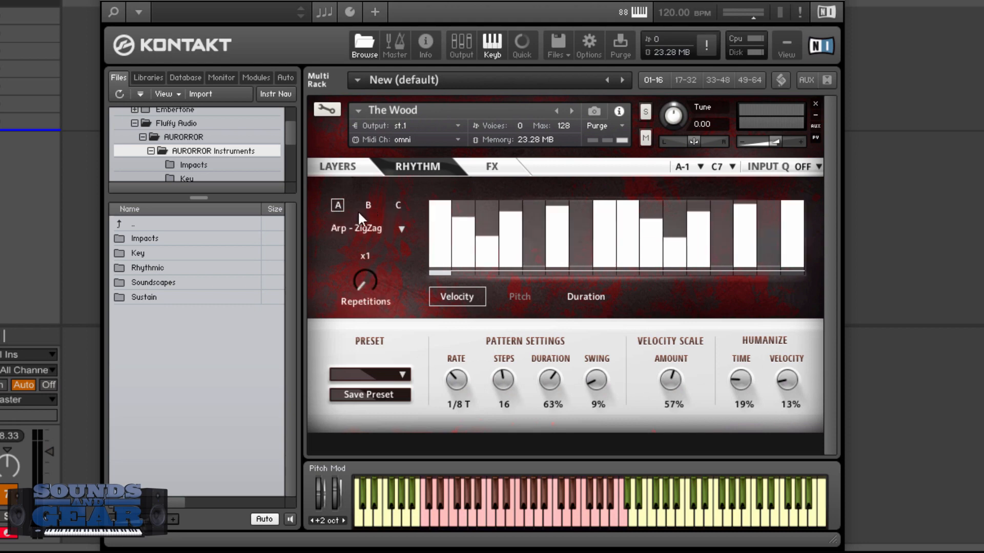
click(398, 205)
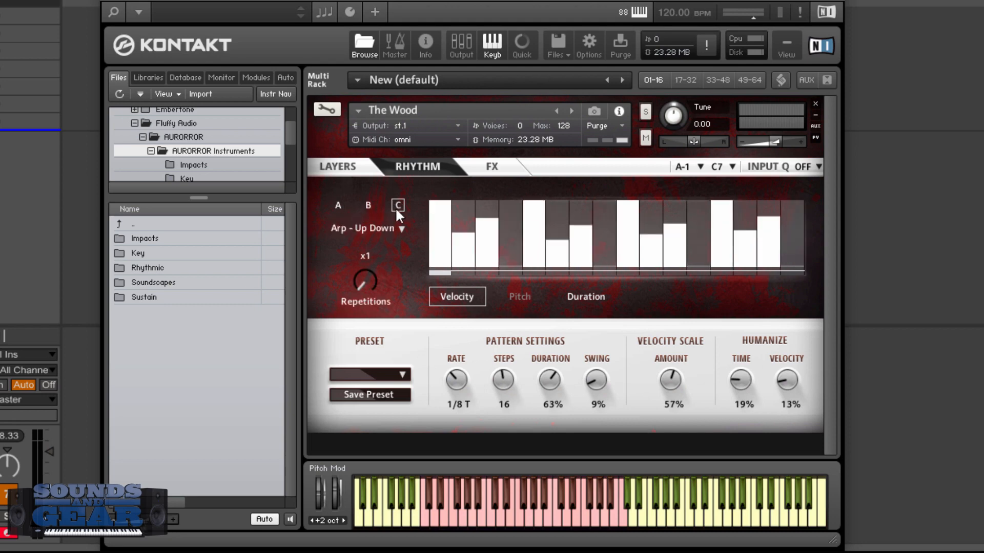
click(337, 205)
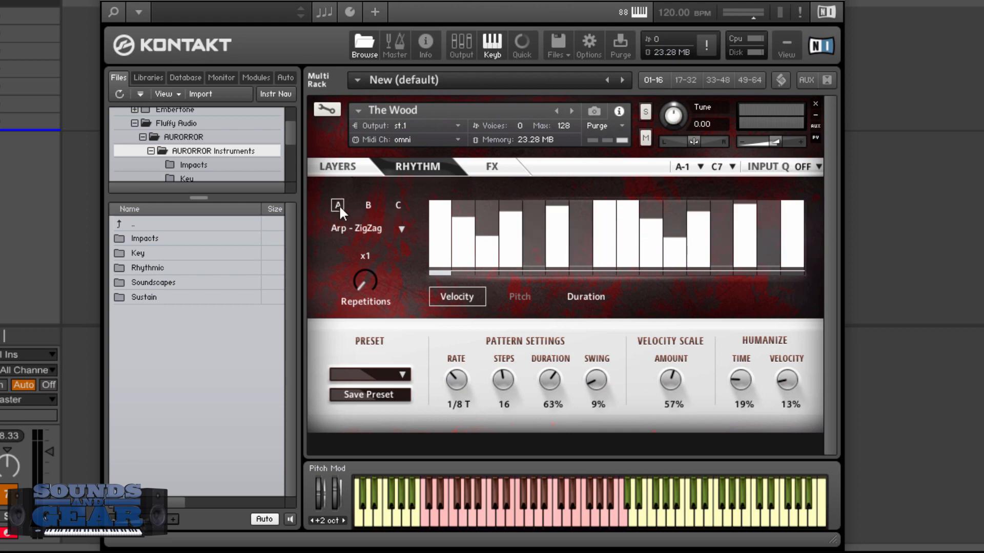
click(336, 166)
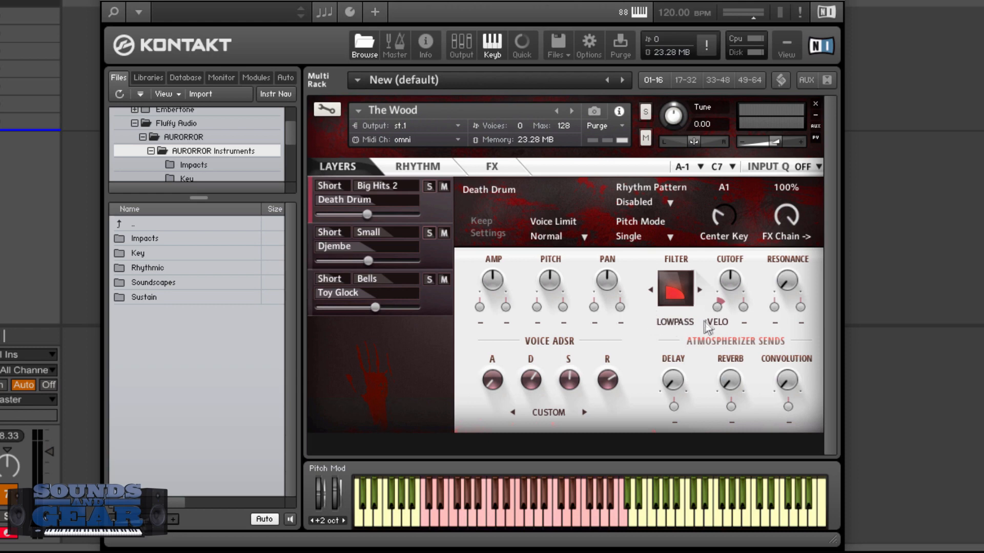
mouse_move(719, 332)
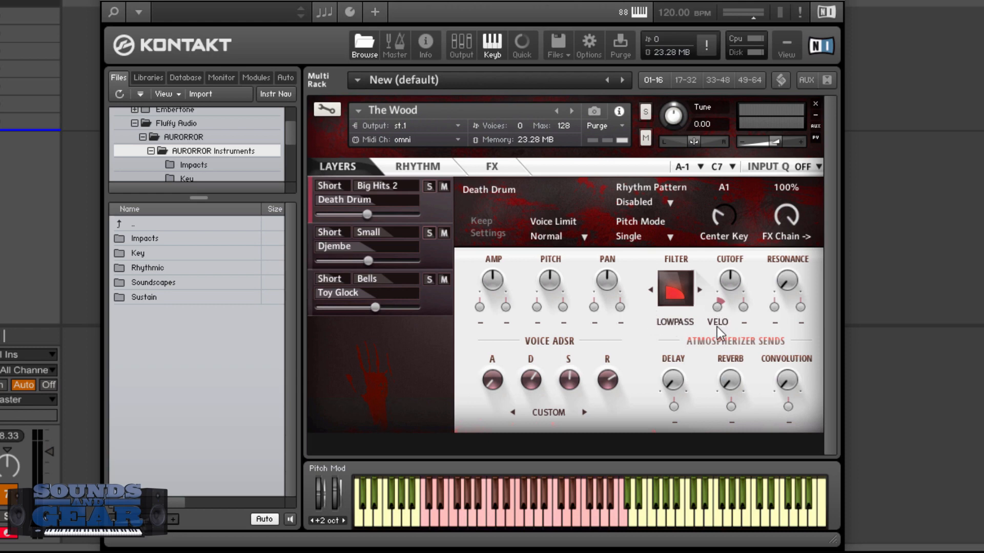
mouse_move(721, 312)
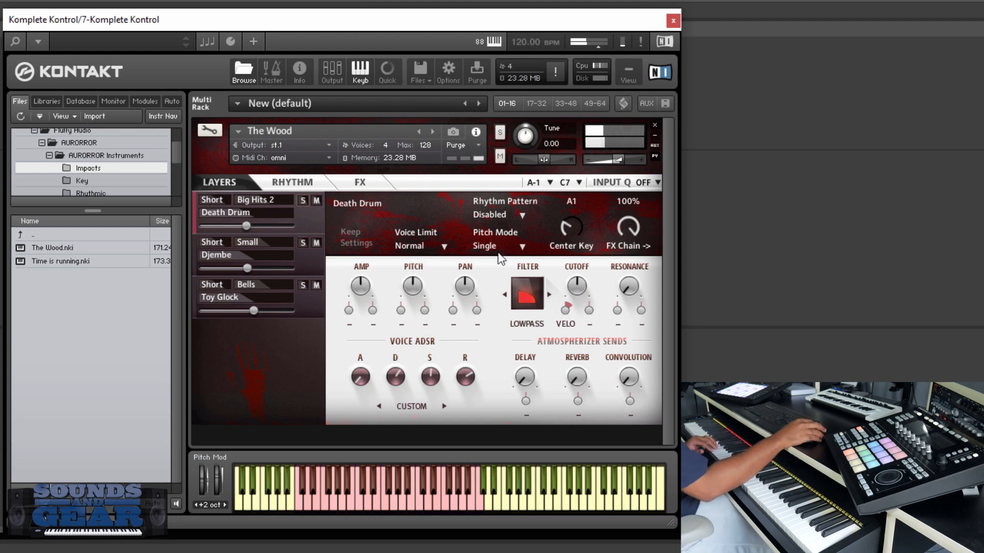
- Set Death Drum's rhythm pattern to Pattern A and show that pattern's Arp - ZigZag steps
click(522, 215)
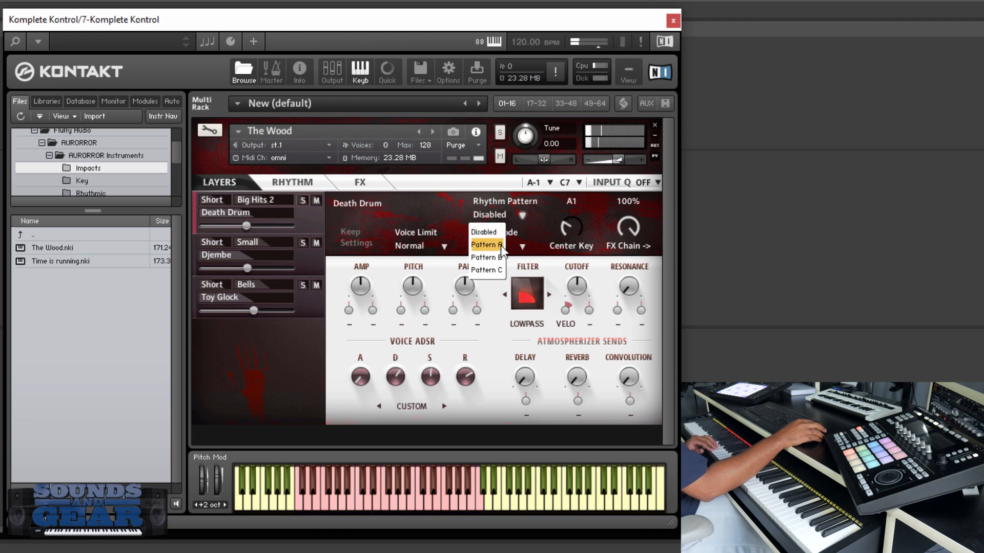
click(486, 245)
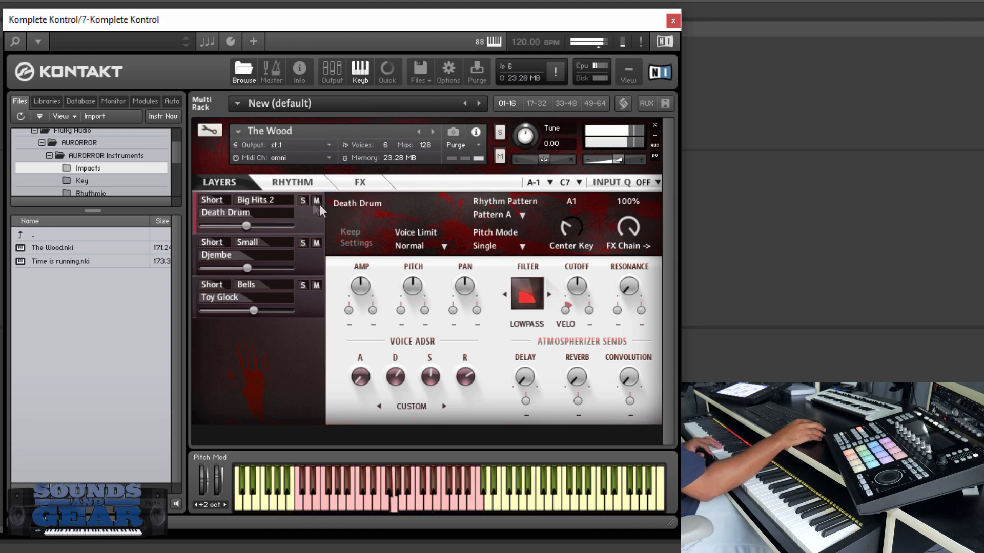
click(290, 183)
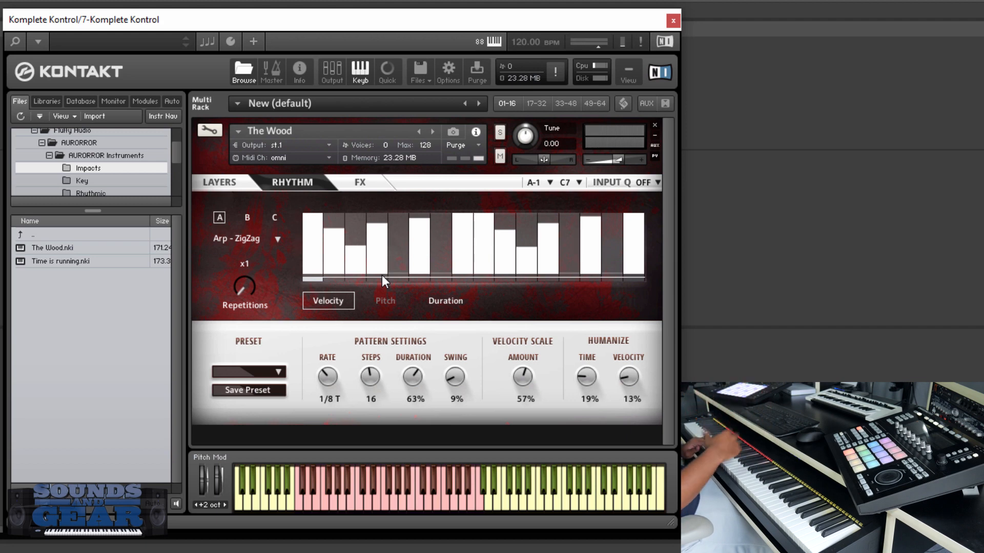
- On the FX page, lower Atmos convolution to -35.9 dB, disable Atmos, and return to the rhythm page
click(358, 183)
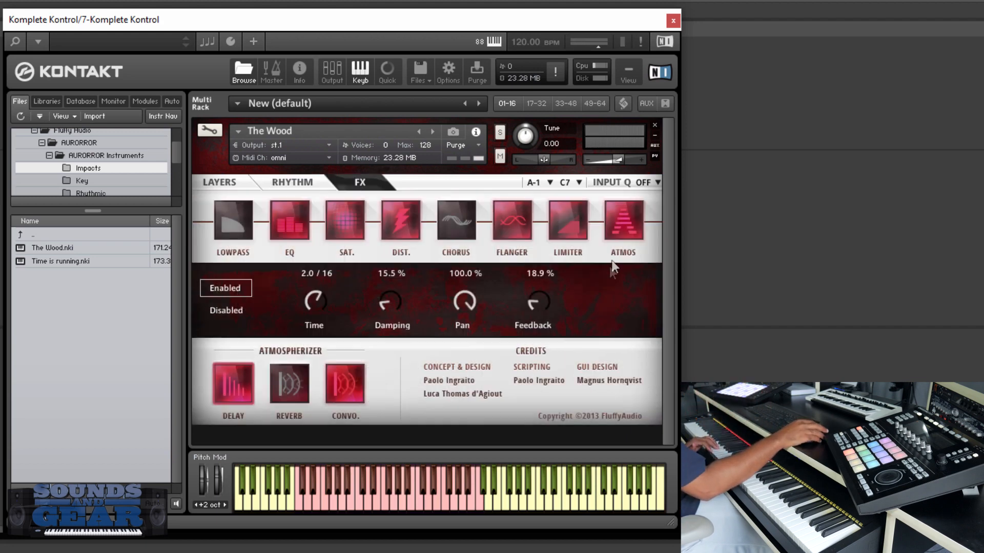
click(622, 222)
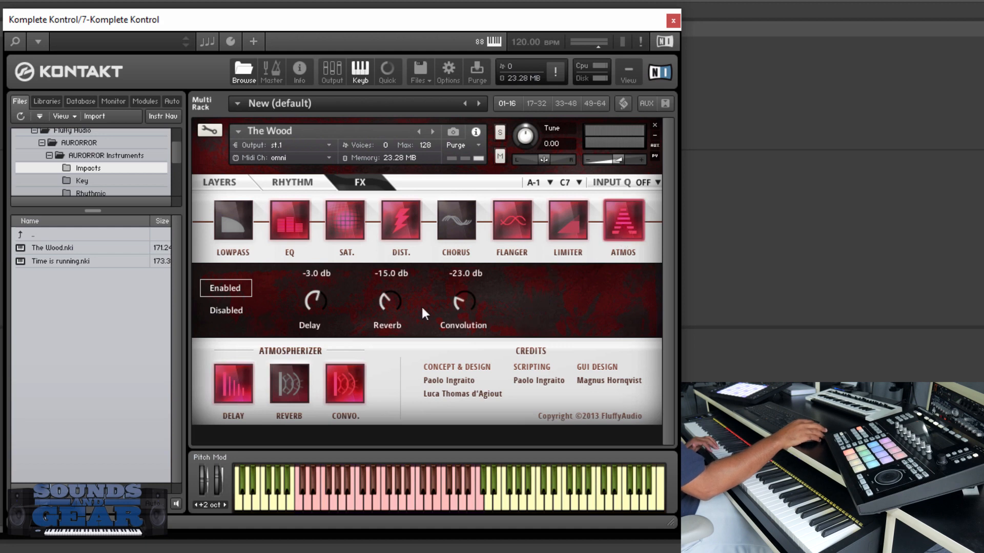
drag(463, 300, 463, 320)
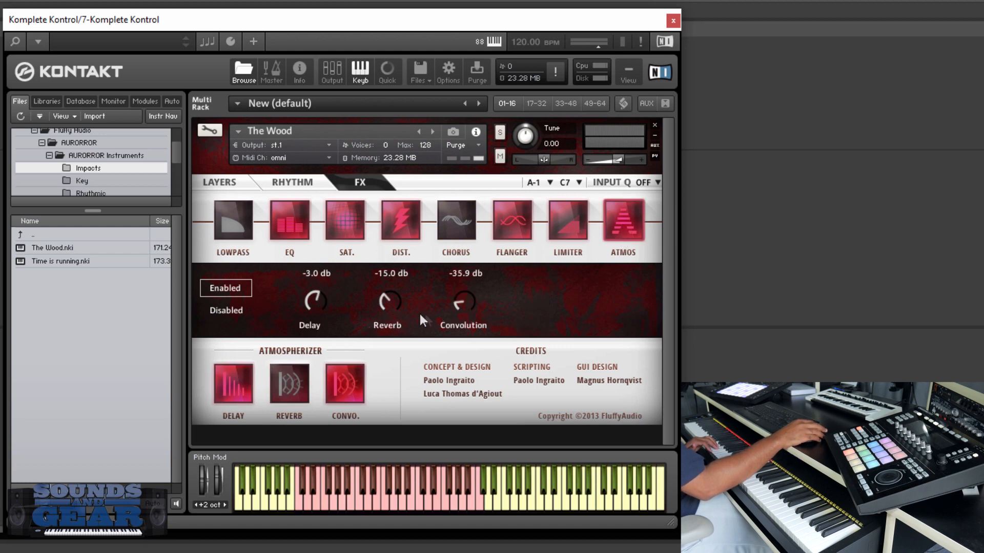
click(226, 310)
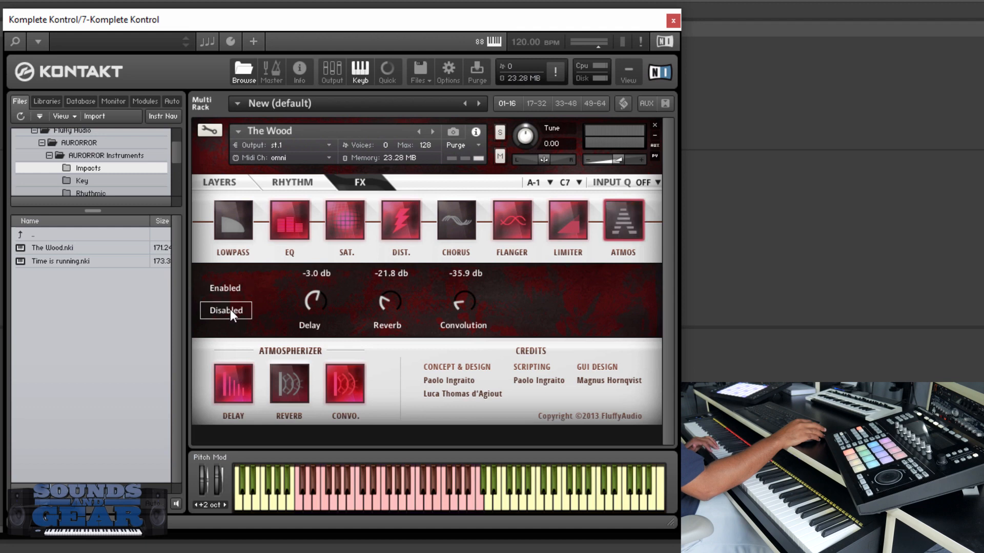
mouse_move(331, 357)
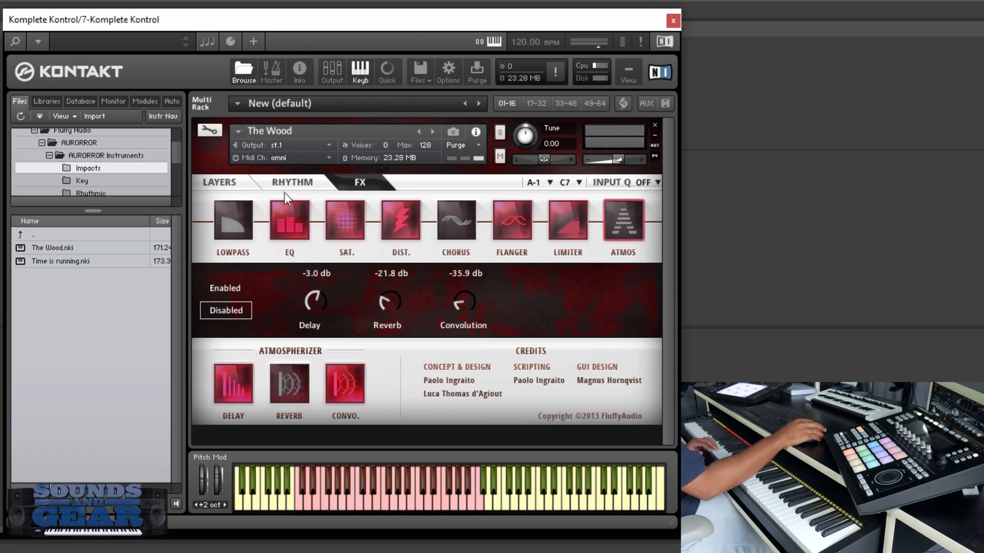
click(217, 182)
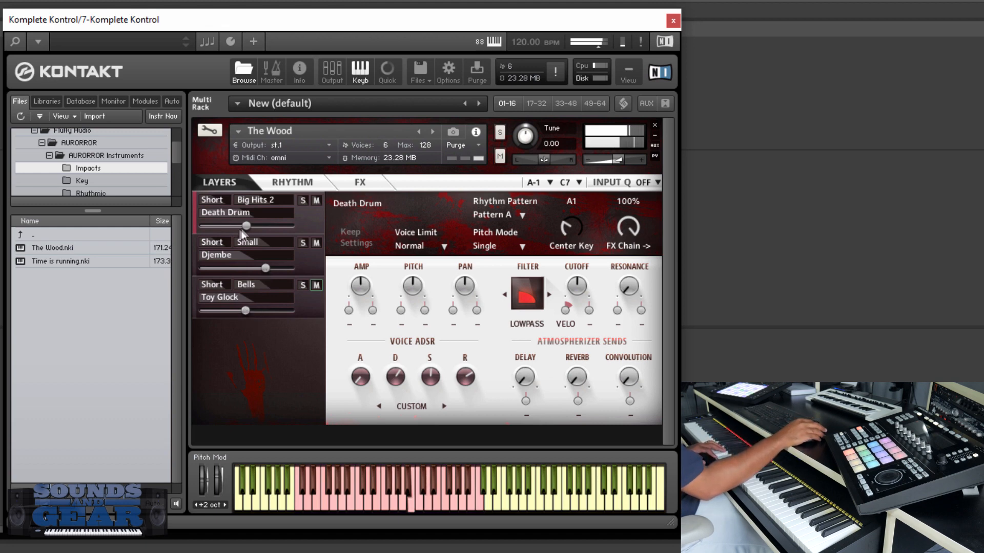
- Lower Death Drum's level to -11.4 dB, then select the Djembe layer
drag(245, 224, 227, 224)
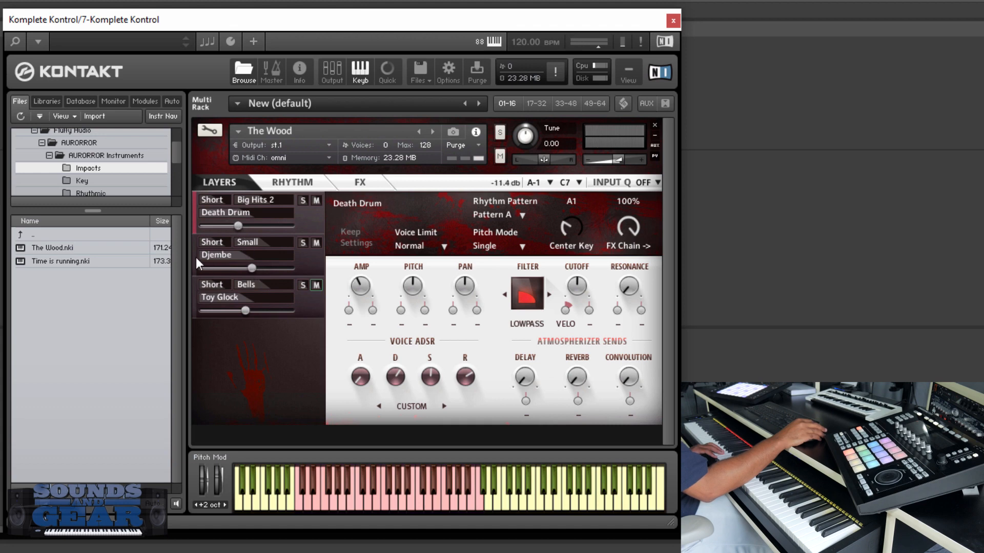
click(522, 214)
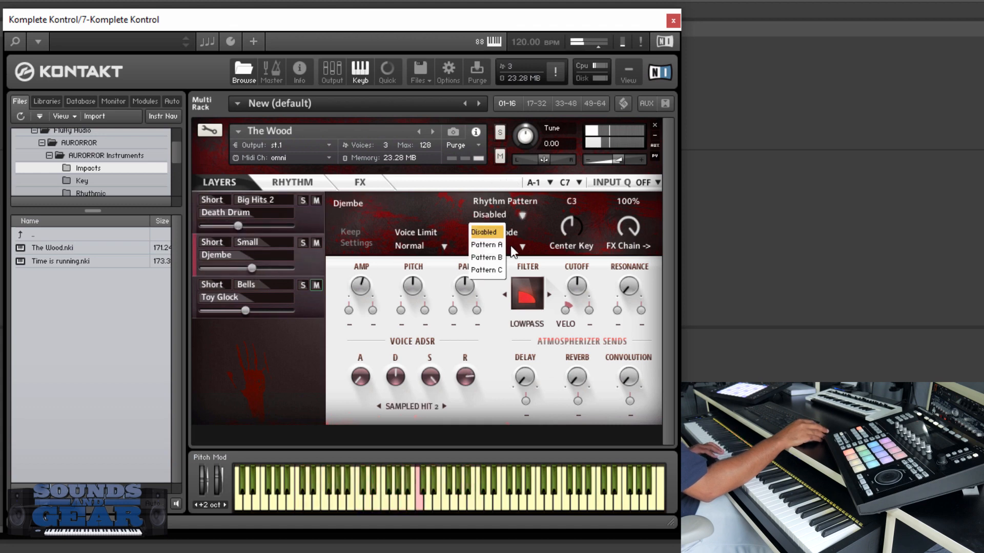
- Set Djembe's rhythm pattern to Pattern B and list modulation sources for its pitch
click(486, 258)
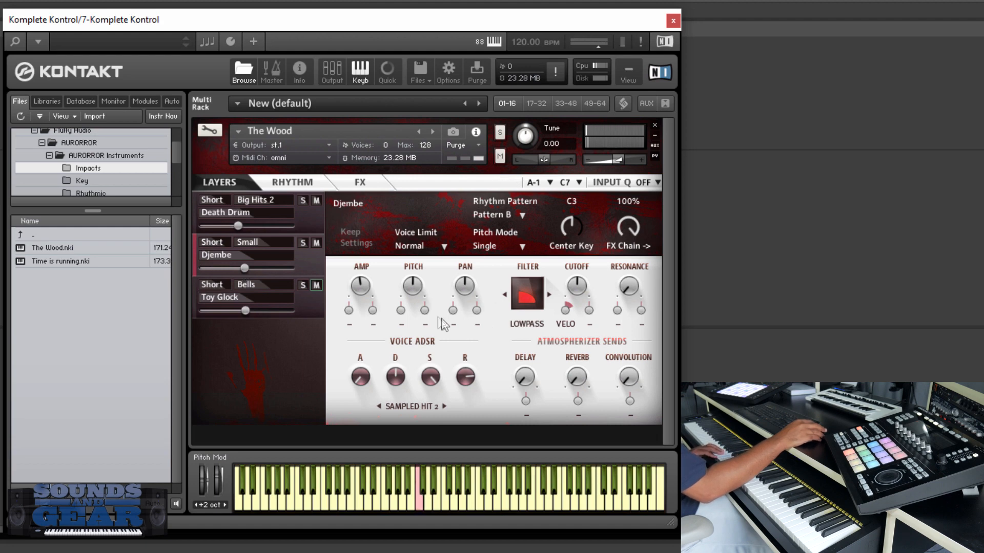
mouse_move(404, 331)
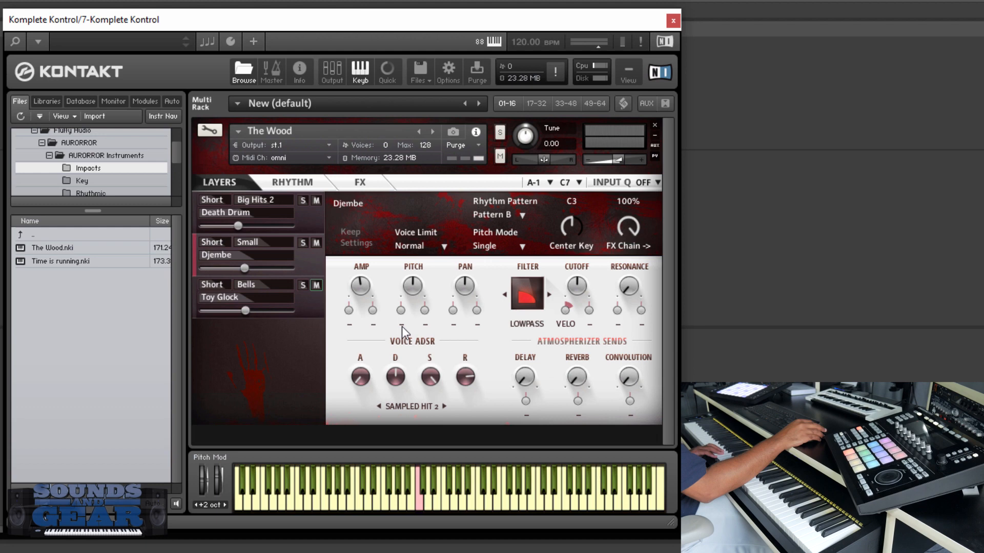
click(405, 340)
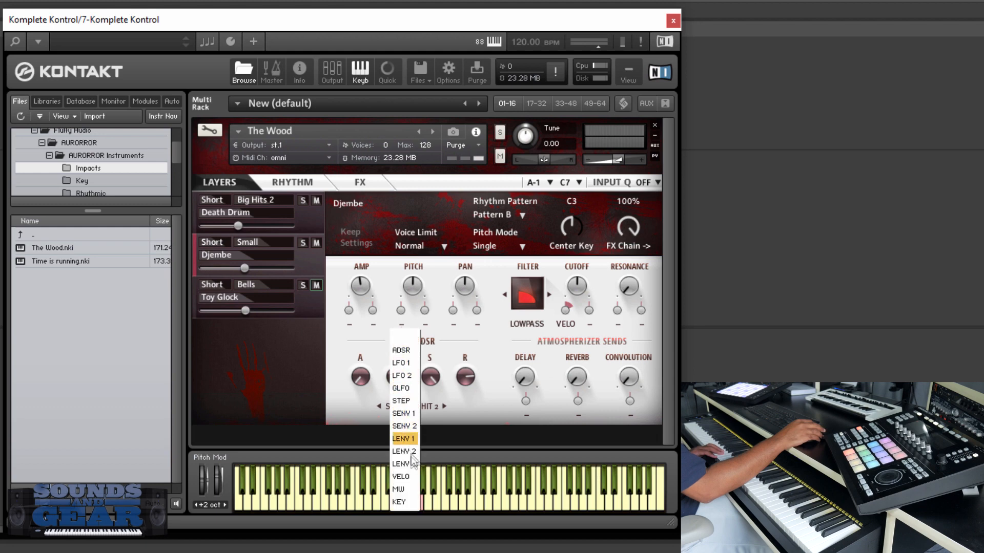
mouse_move(408, 490)
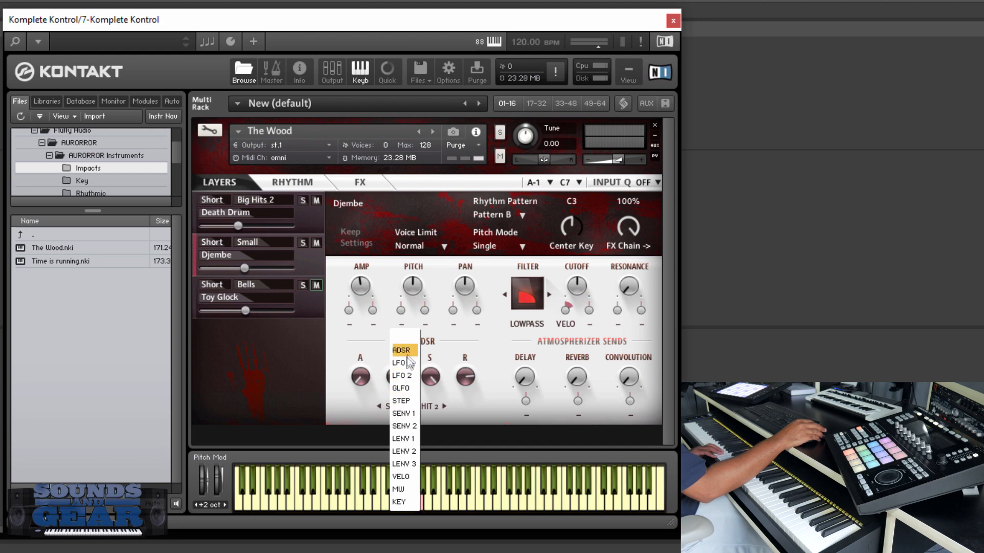
- Assign LFO 1 as the modulation source for Djembe's pitch
click(398, 362)
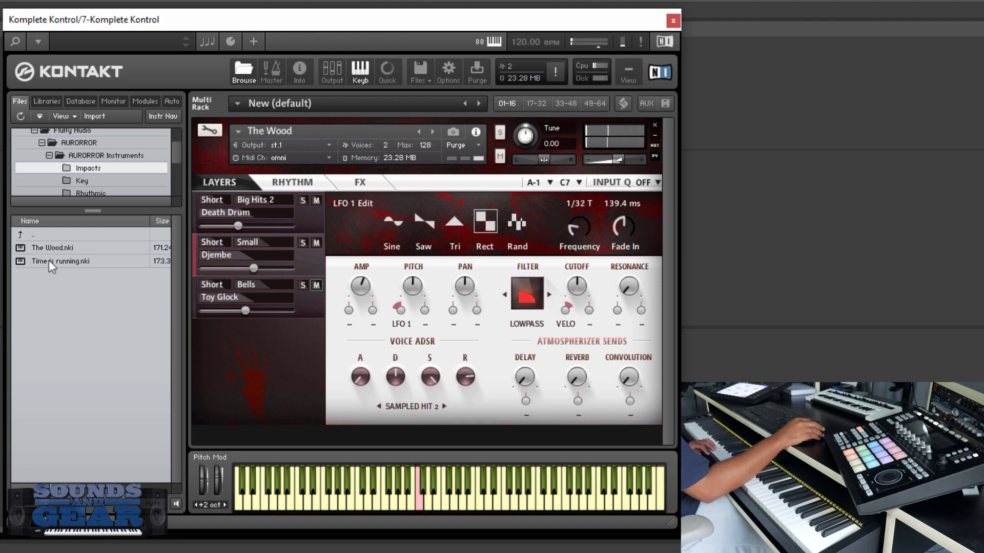
- Load the Time is running.nki instrument from the browser
double_click(61, 262)
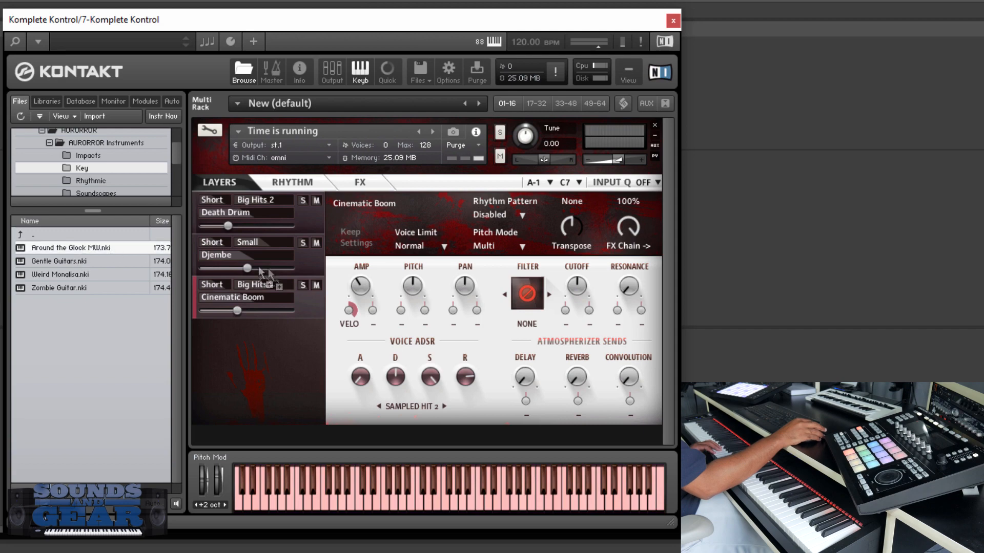
- Load the Gentle Guitars.nki instrument from the browser
double_click(70, 247)
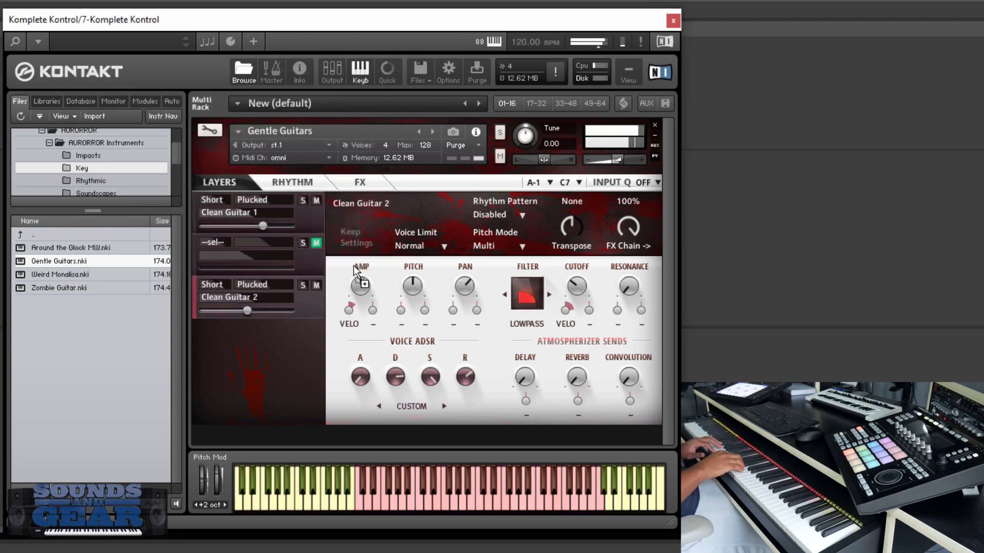
- Lower Clean Guitar 1's FX chain amount to 41%, then show the instrument's FX page
click(397, 496)
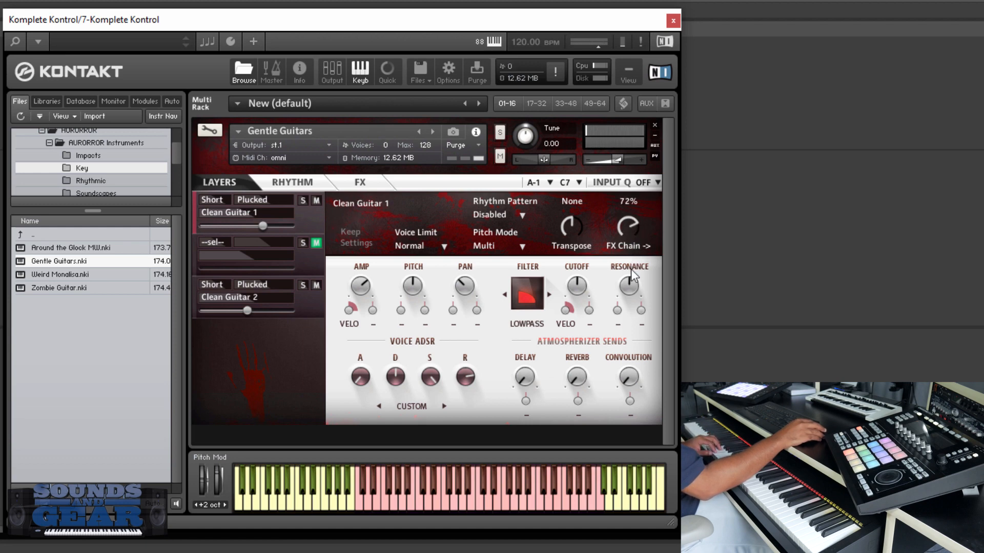
drag(628, 288, 635, 303)
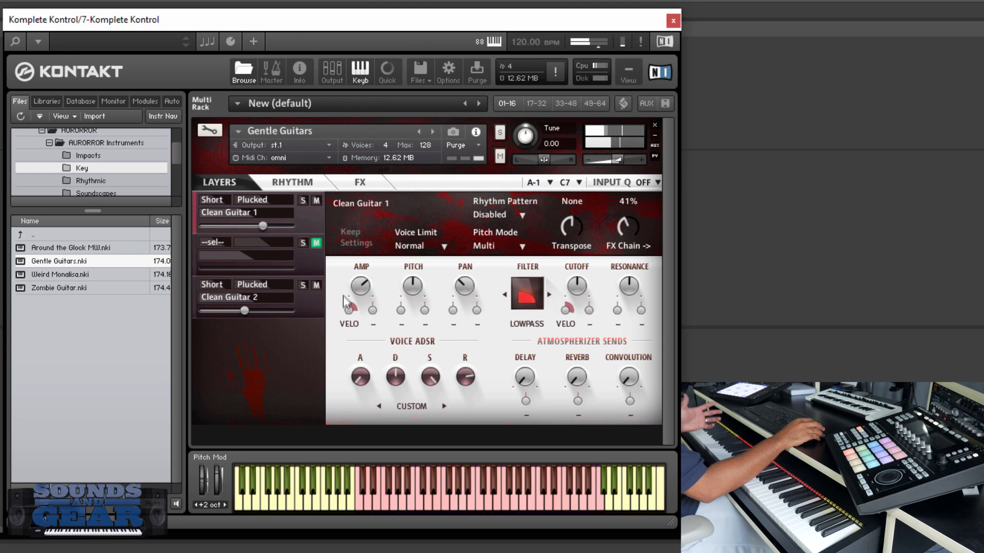
click(360, 182)
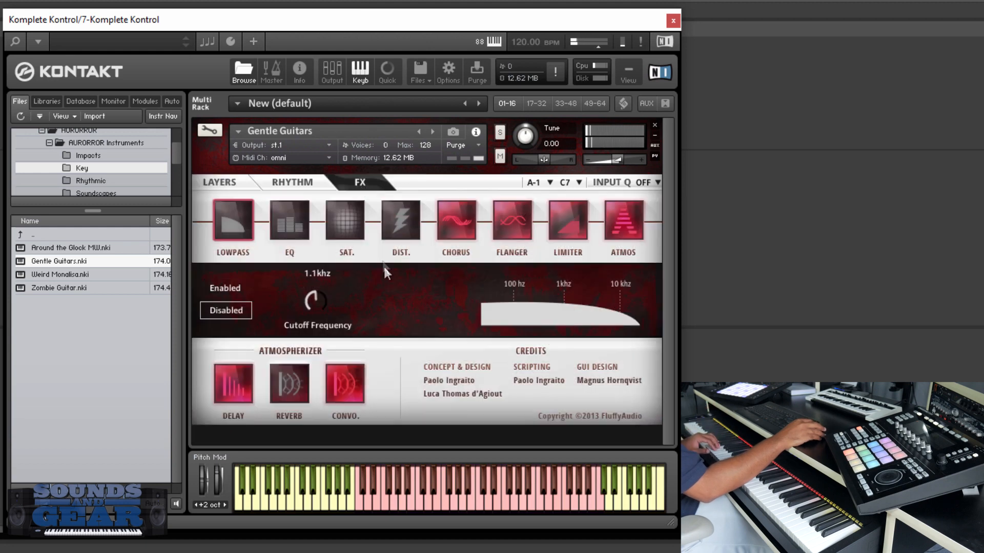
- Review the convolution reverb, then switch the flanger and the limiter off
click(622, 221)
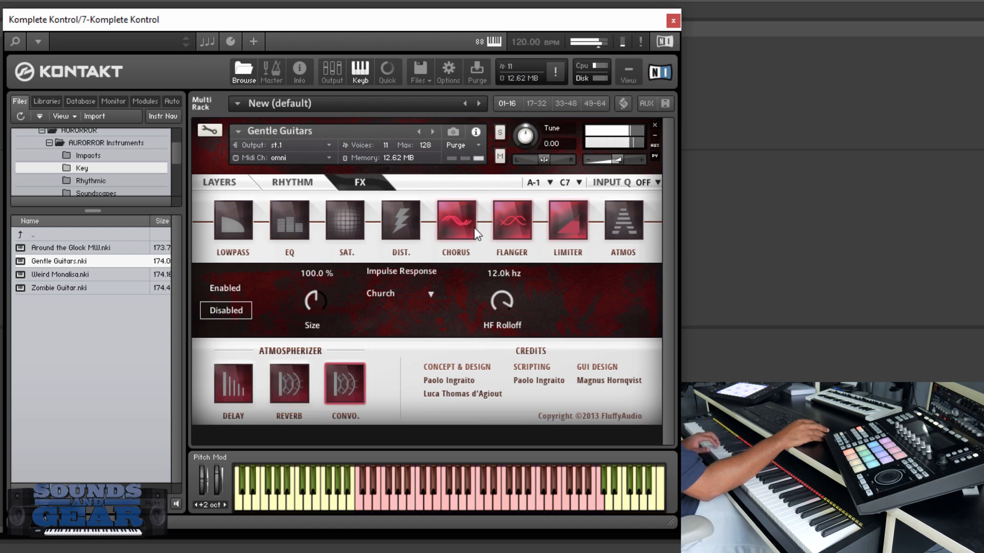
click(510, 223)
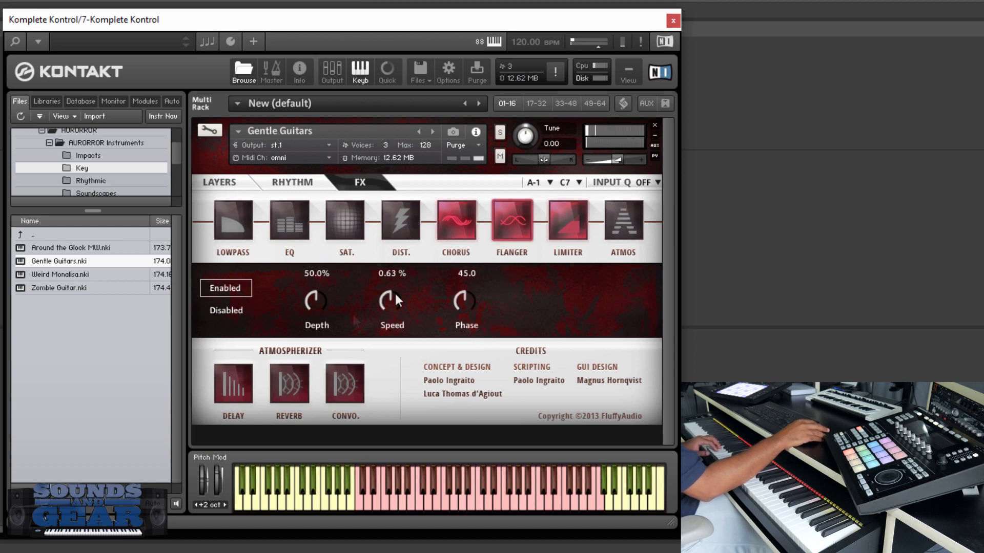
click(224, 311)
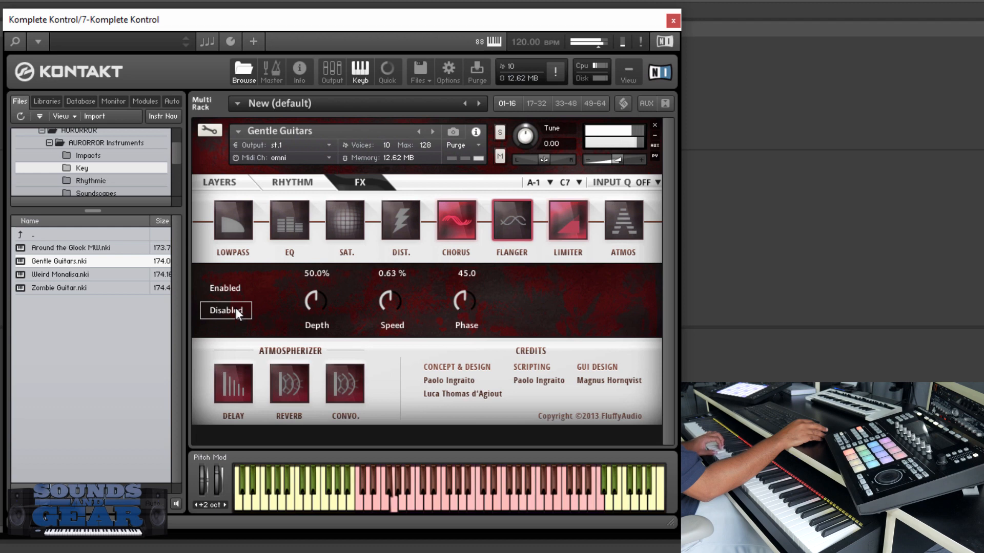
click(567, 222)
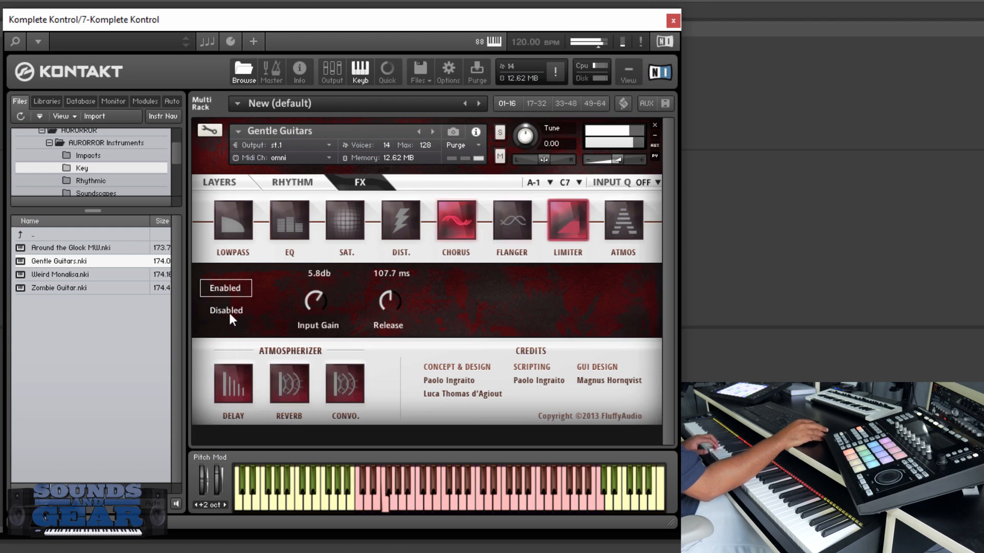
click(225, 309)
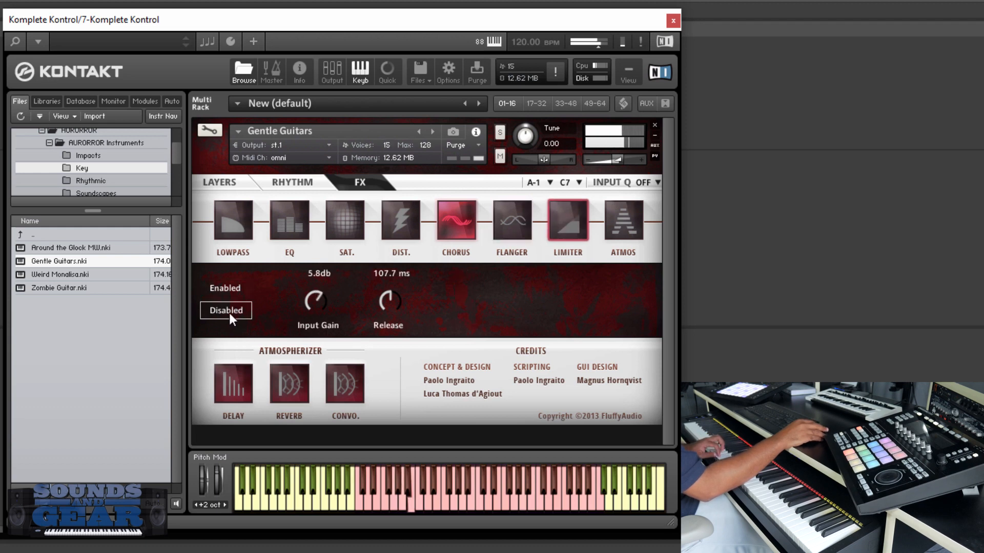
- Re-enable the flanger, leaving the limiter off, and return to the Layers page
click(511, 221)
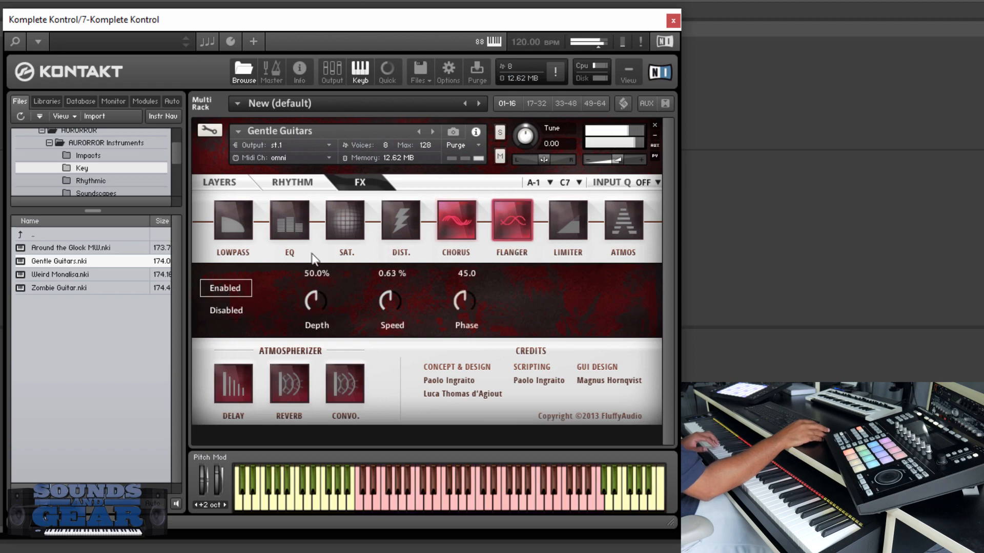
click(218, 183)
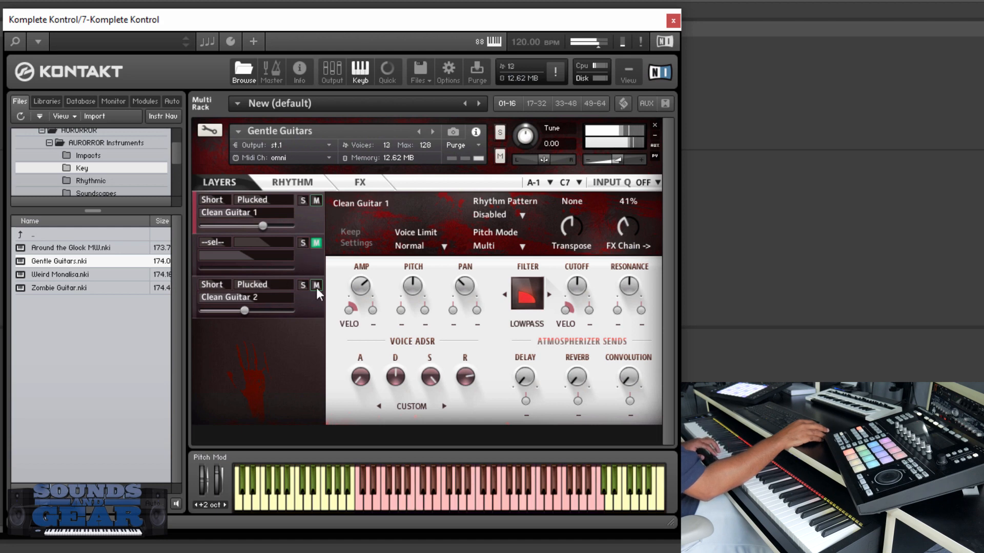
- Briefly mute and unmute the Clean Guitar 2 layer, then load Weird Monalisa.nki
click(316, 285)
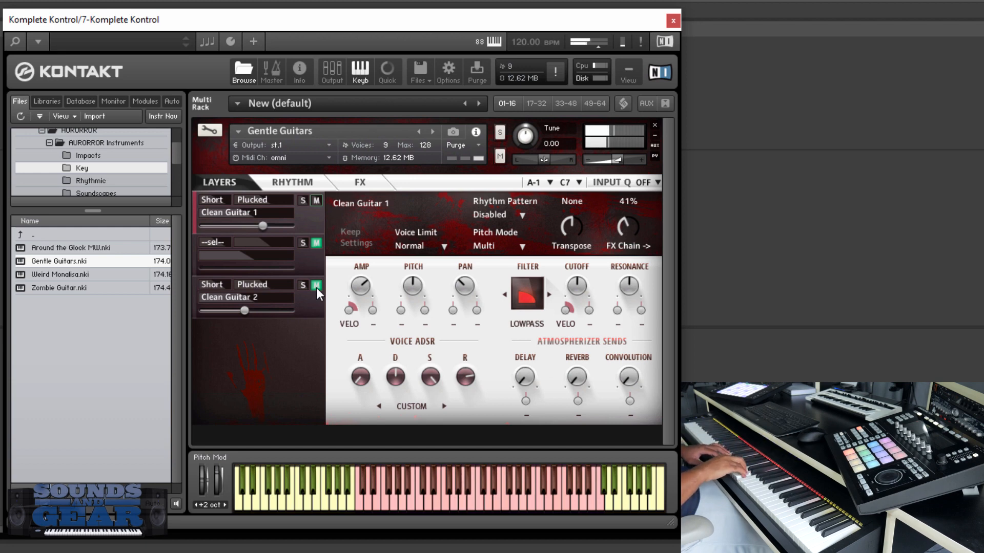
click(316, 287)
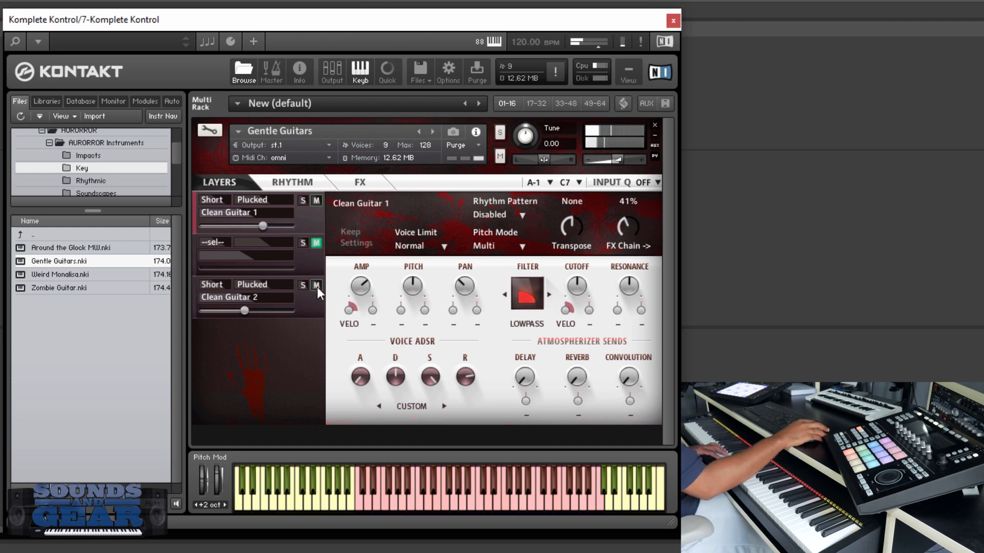
click(317, 200)
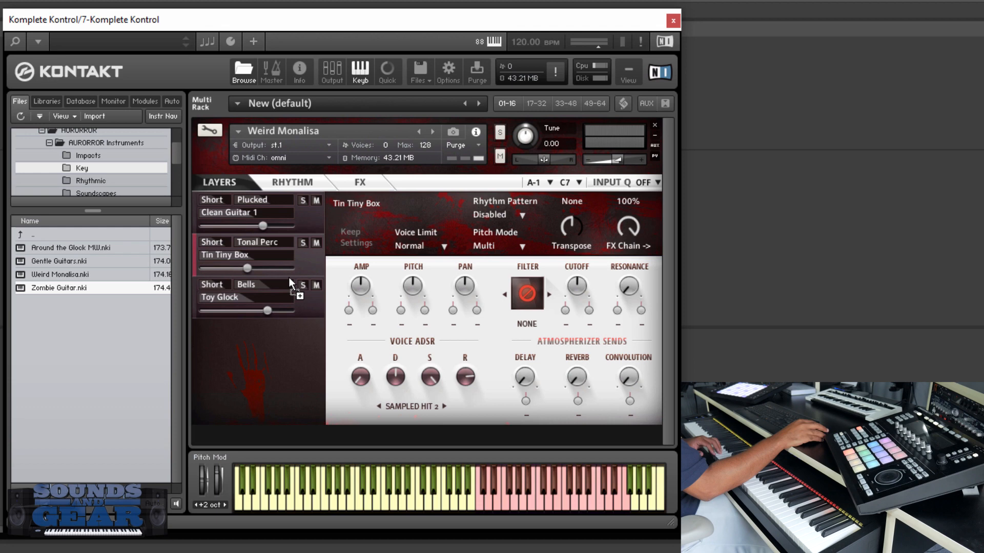
- Load Zombie Guitar.nki from the browser and show its Rhythm page
double_click(59, 287)
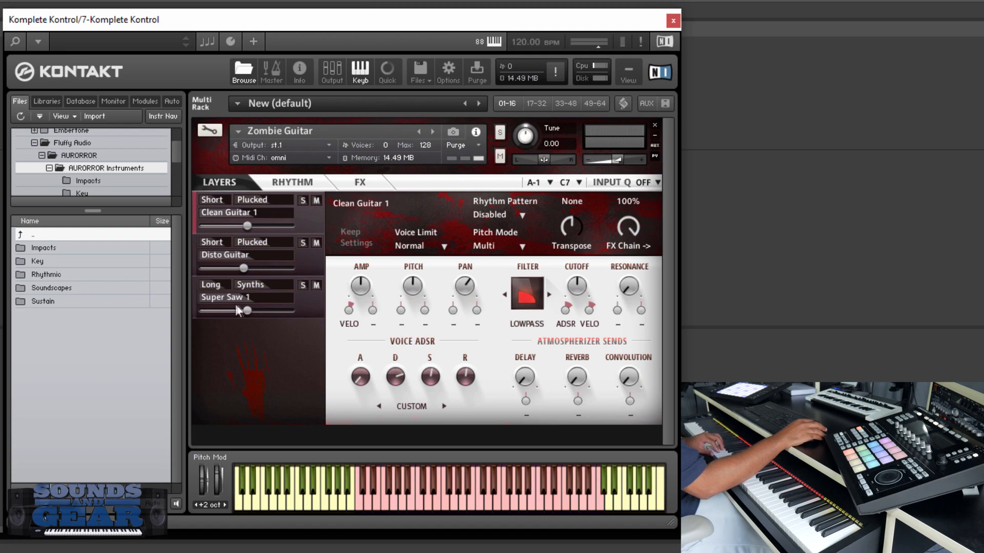
click(291, 183)
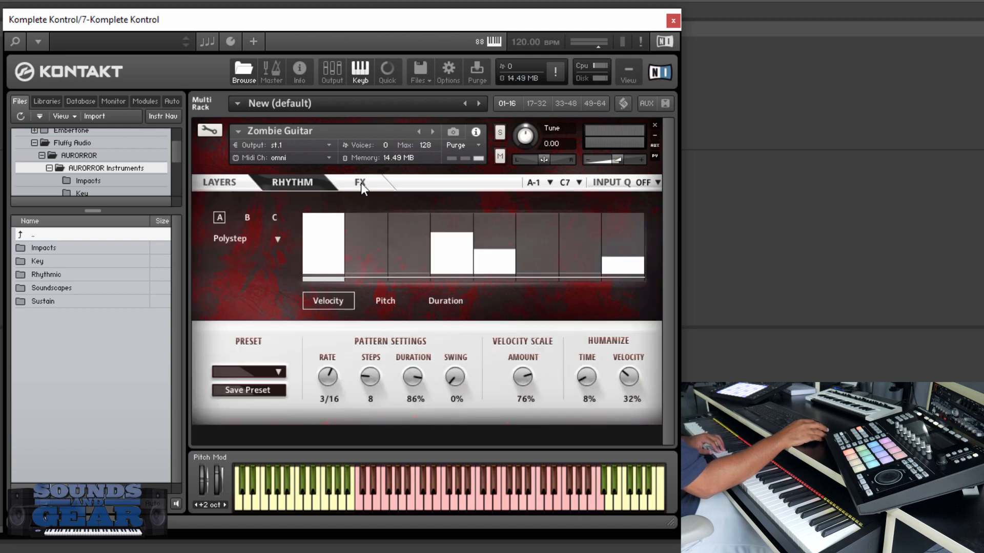
- Audition the Zombie Guitar's 8-step Polystep velocity pattern at 3/16 rate
click(360, 183)
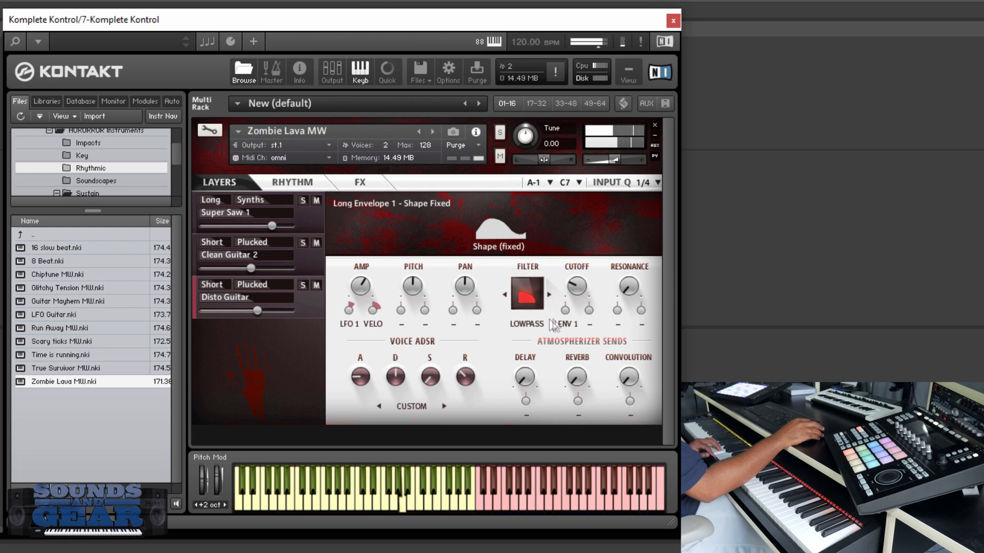
- Assign LFO 2 instead of LENV 2 as the Disto Guitar filter-cutoff modulator and adjust its amount
click(567, 325)
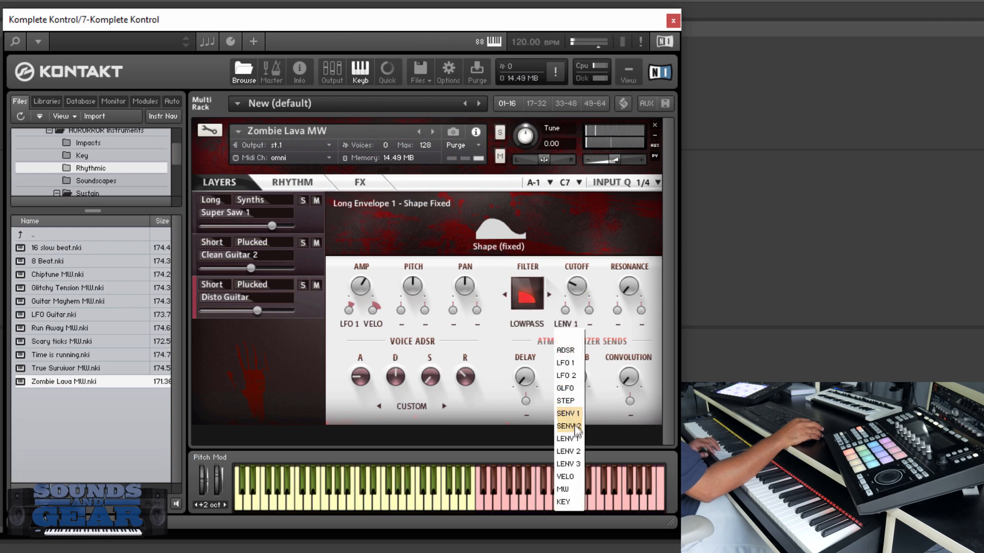
click(568, 451)
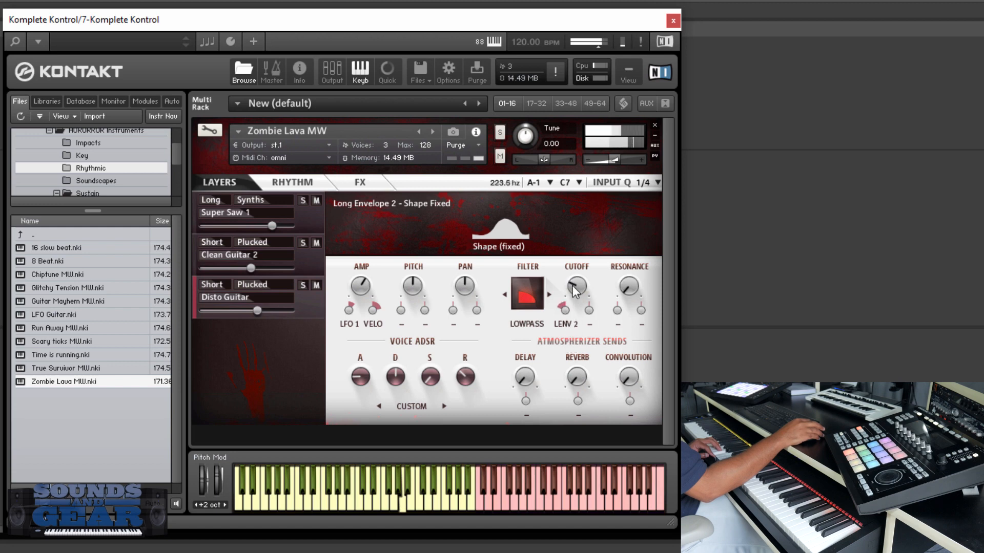
drag(576, 289, 572, 309)
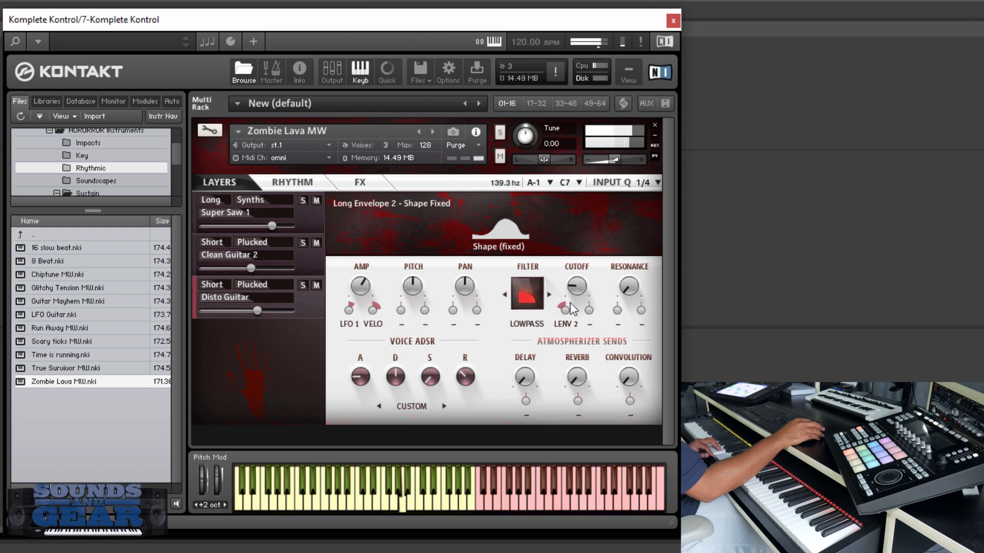
click(566, 325)
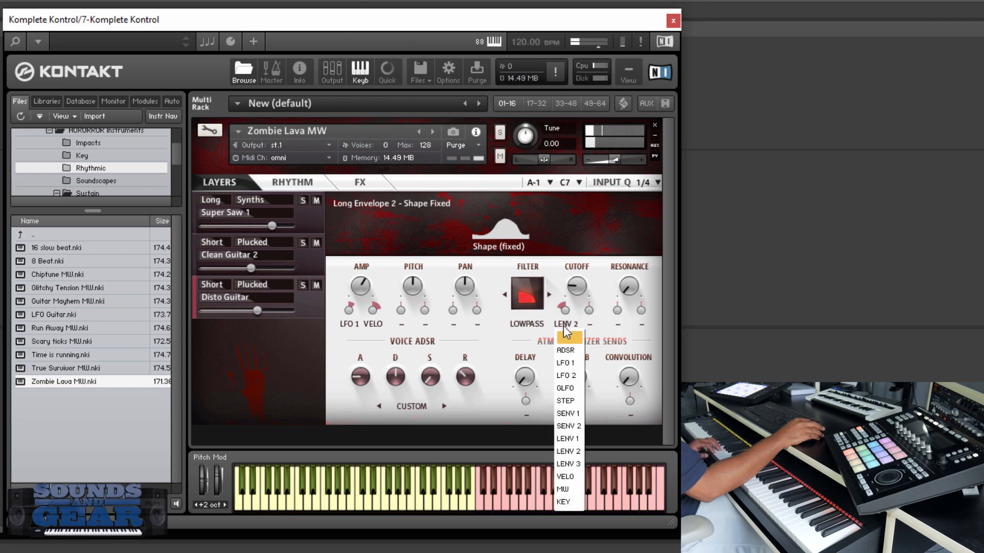
click(563, 388)
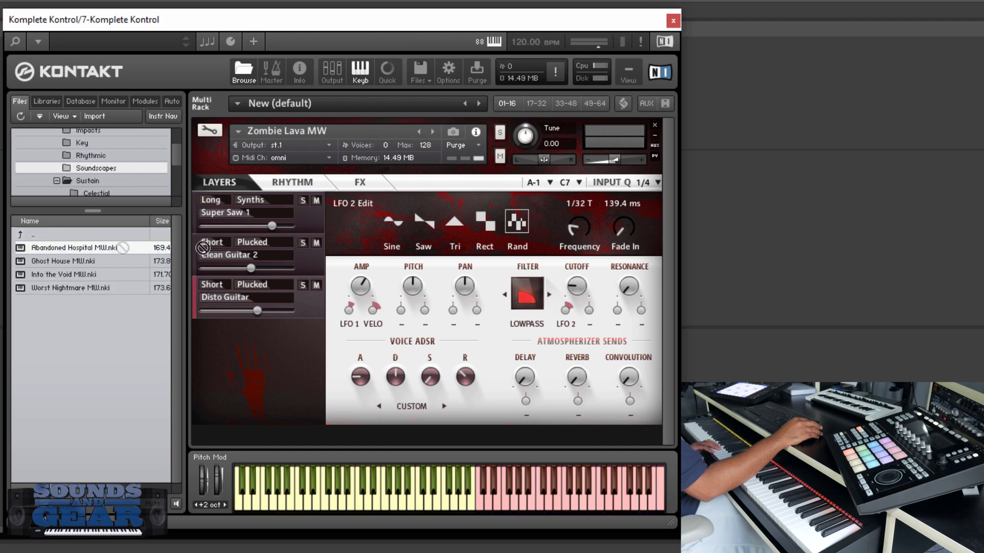
- Load Abandoned Hospital MW.nki to audition it, then load Worst Nightmare MW.nki
double_click(72, 247)
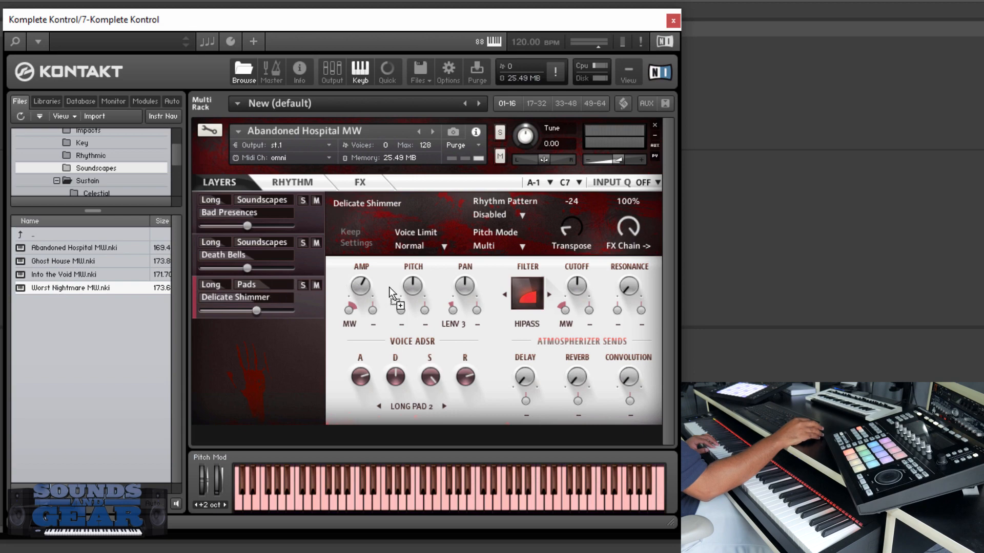
double_click(69, 287)
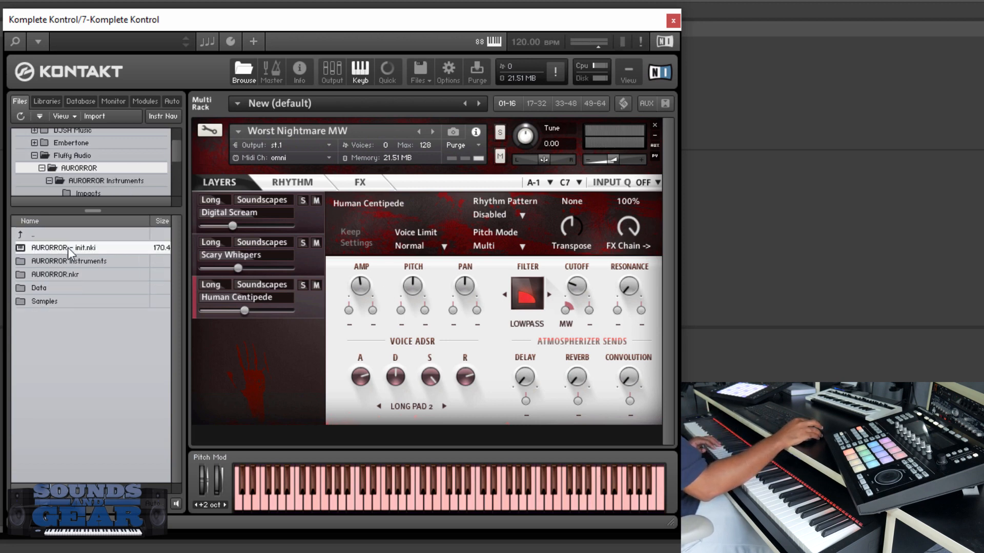
- Load AURORROR - init.nki, give layer 1 a Pads sound and start choosing layer 2's Short category
double_click(64, 247)
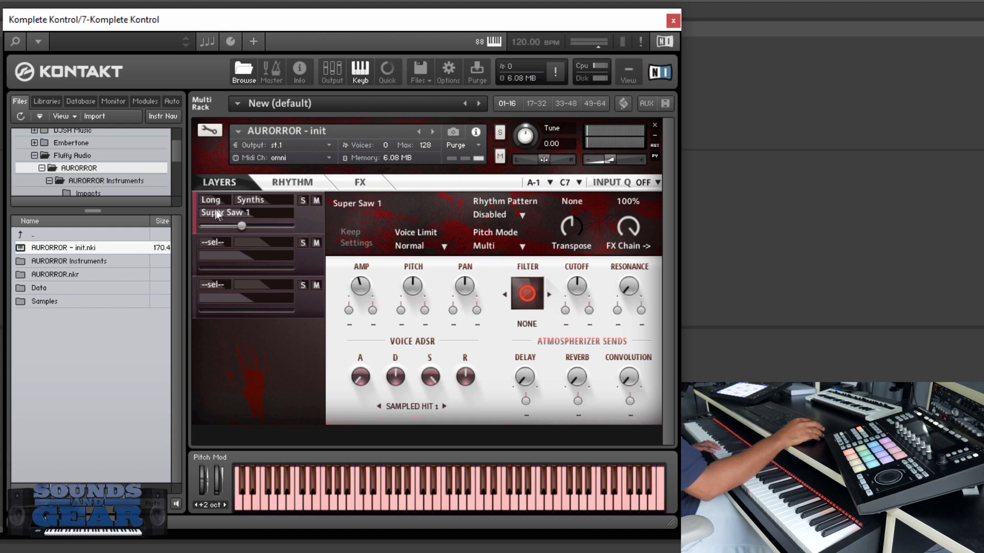
click(250, 199)
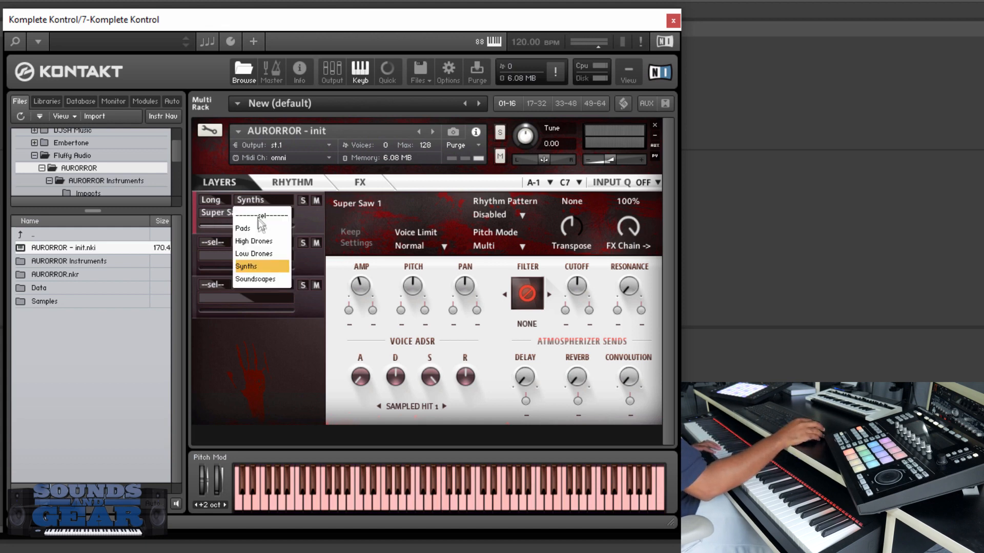
click(242, 227)
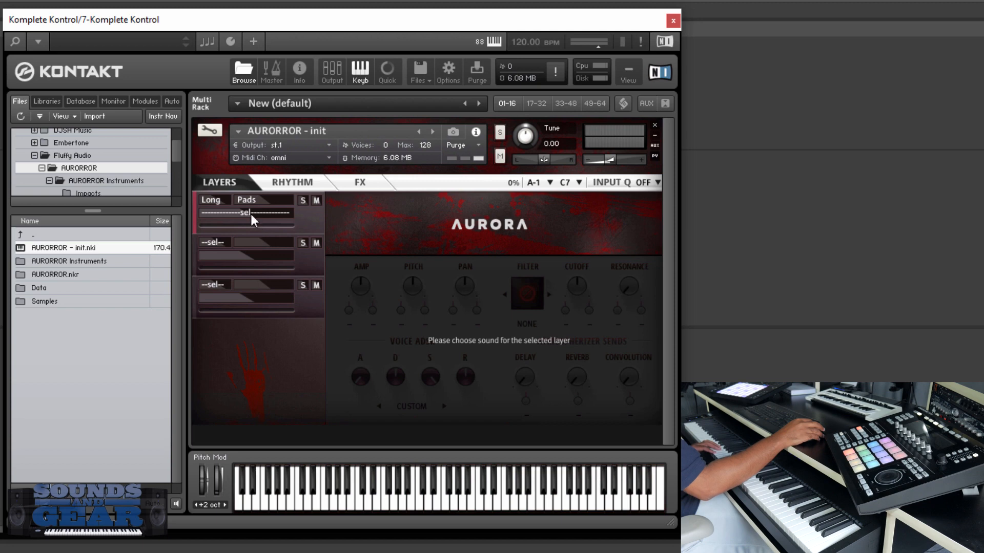
click(244, 213)
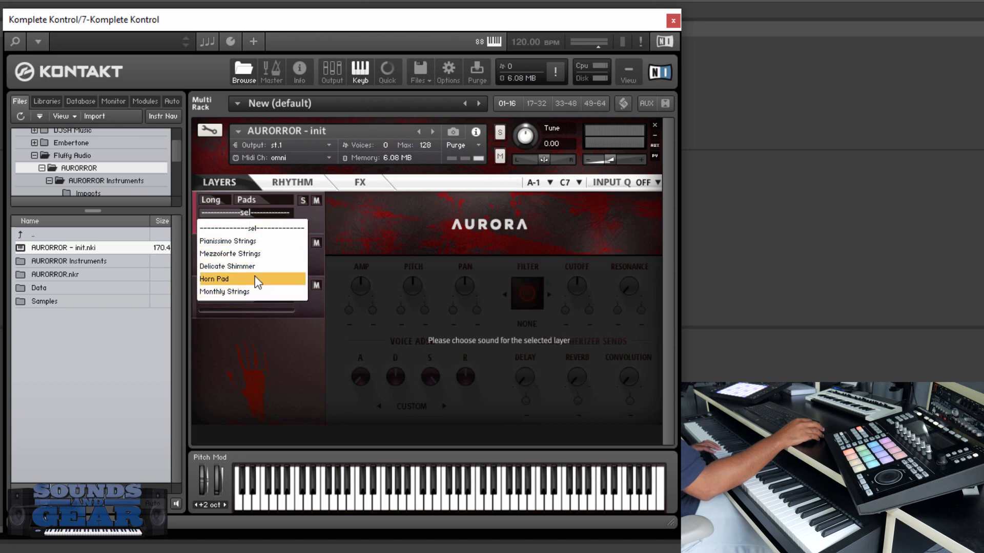
click(214, 279)
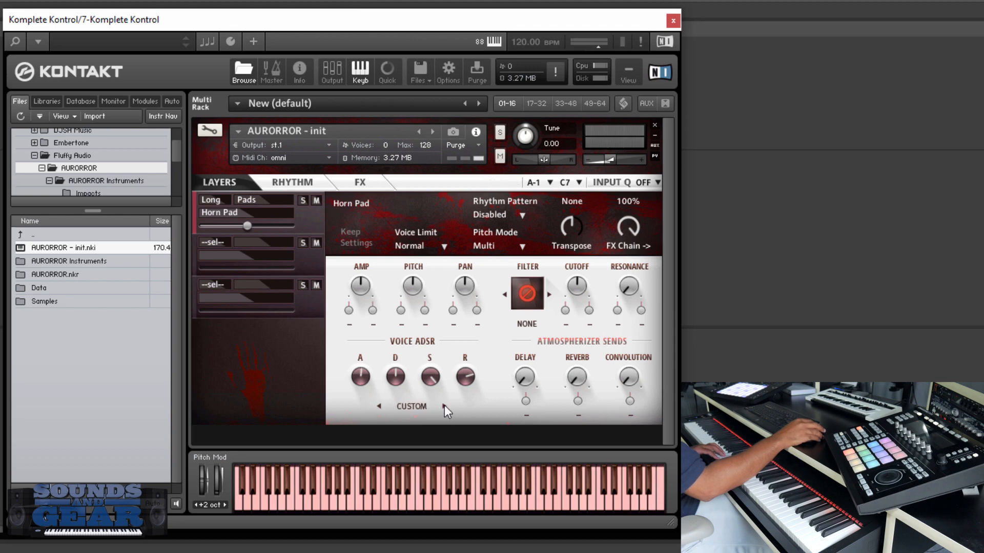
click(445, 407)
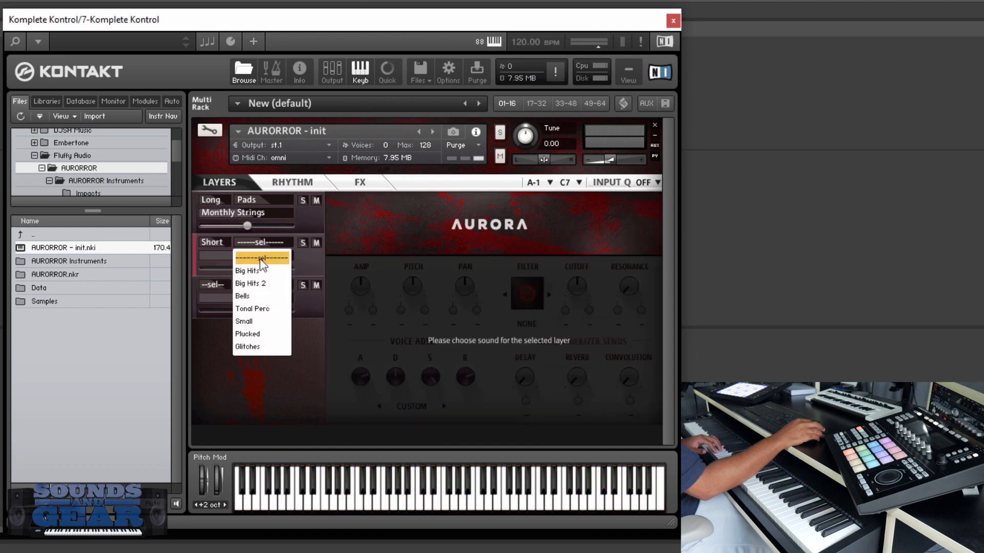
- Assign Bells > Toy Glock to layer 2, enable rhythm Pattern A, and show the Rhythm page
click(242, 295)
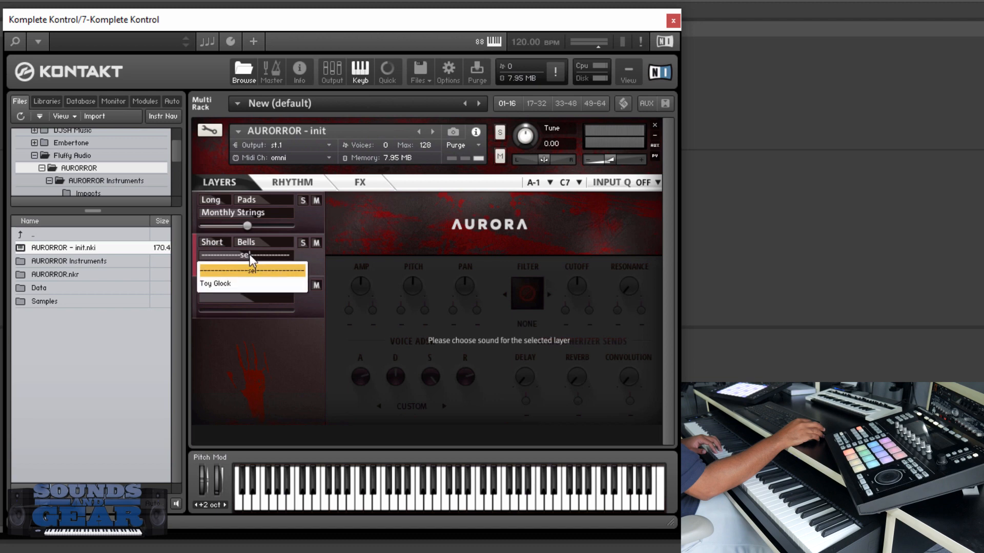
click(216, 283)
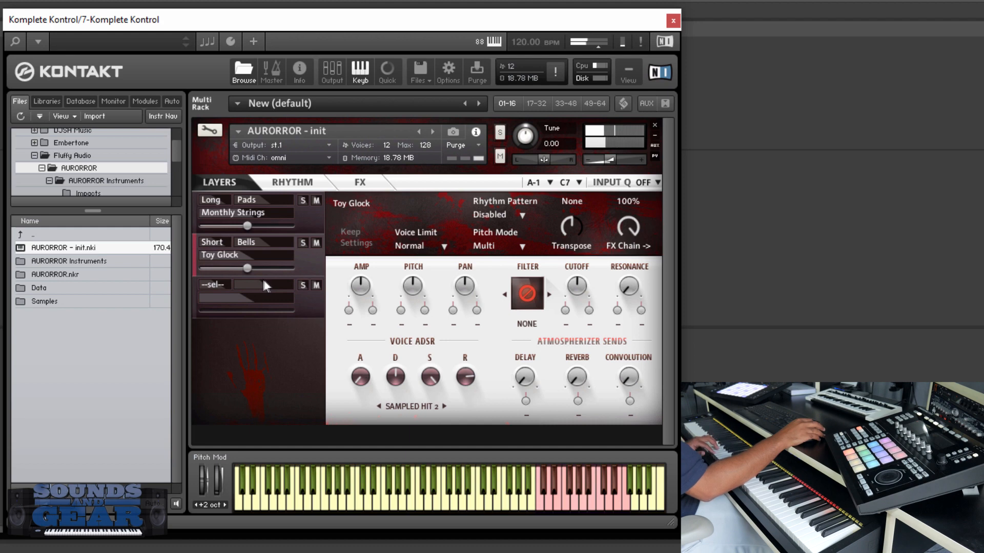
click(522, 215)
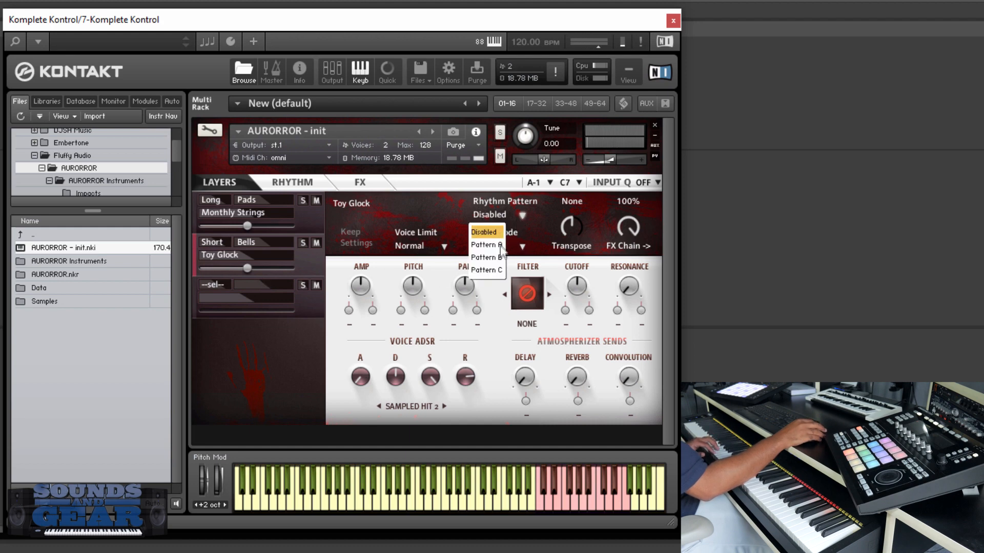
click(485, 245)
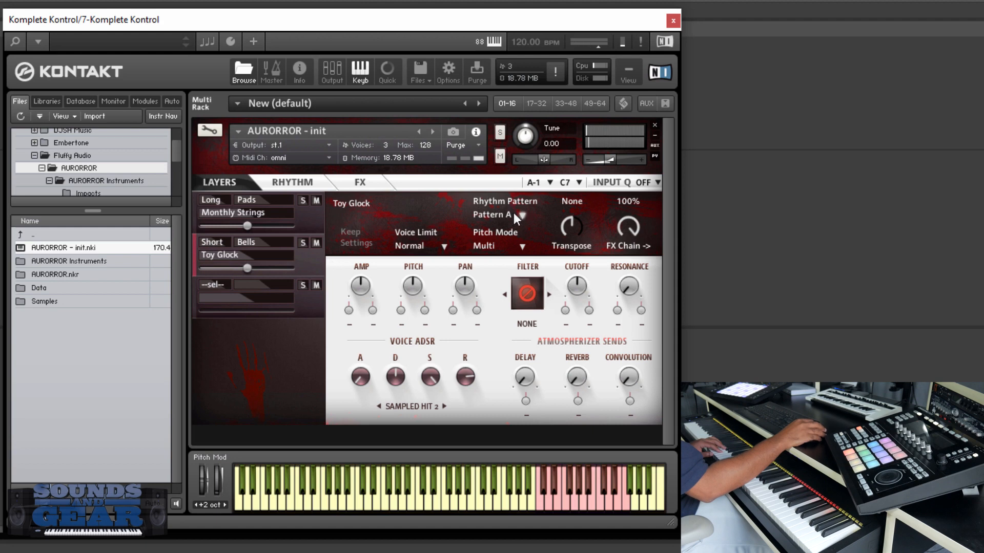
click(290, 182)
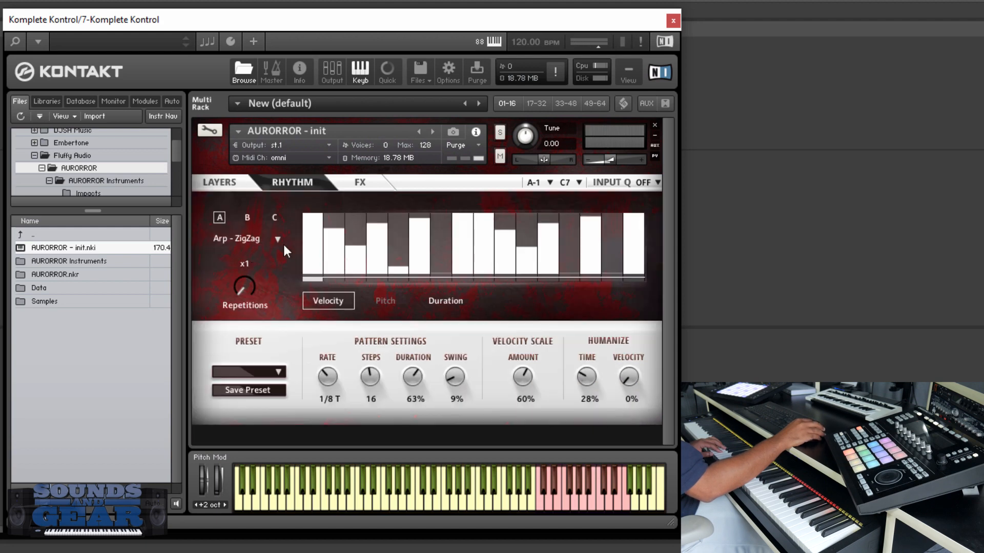
- Change Pattern A from Arp - ZigZag to Polystep, view its pitch steps, and return to Layers
click(278, 238)
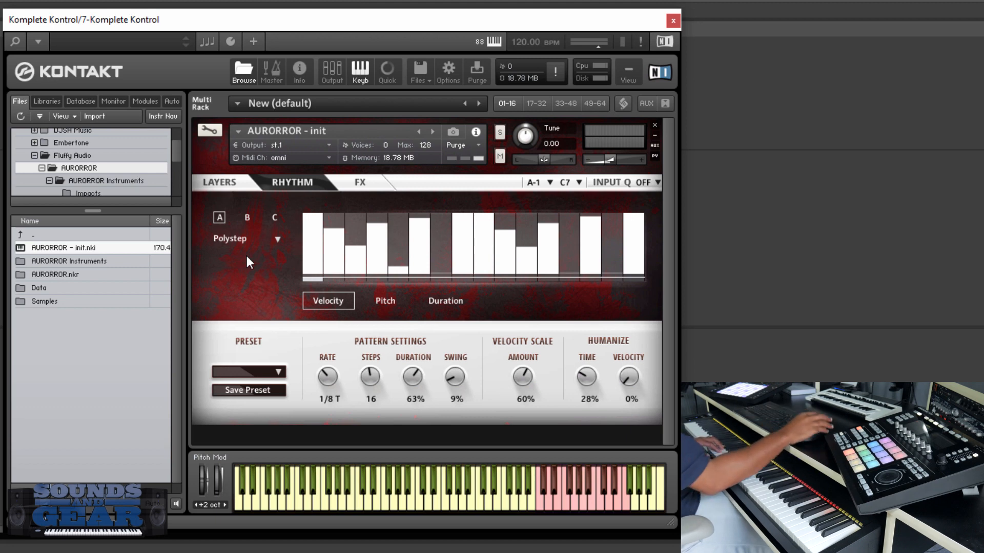
click(384, 300)
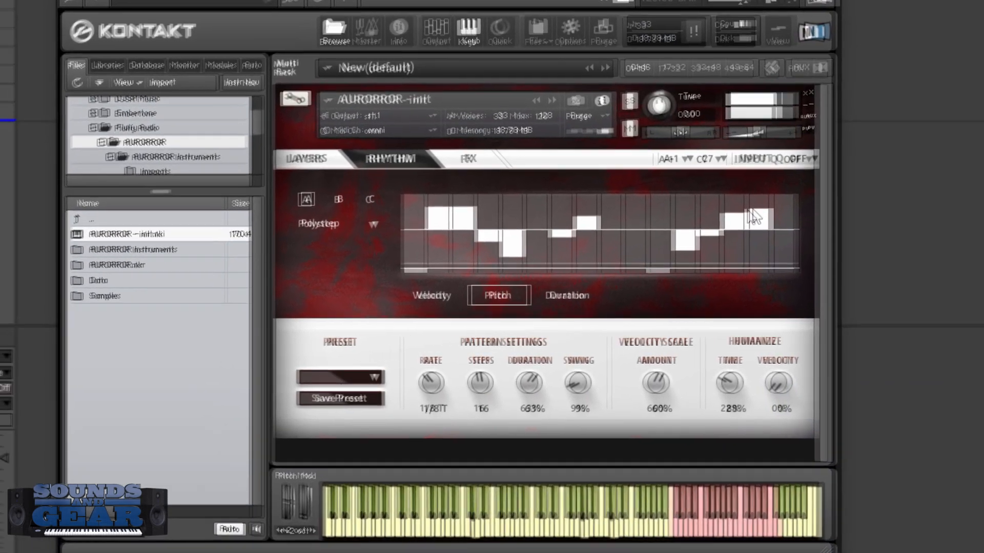
click(316, 156)
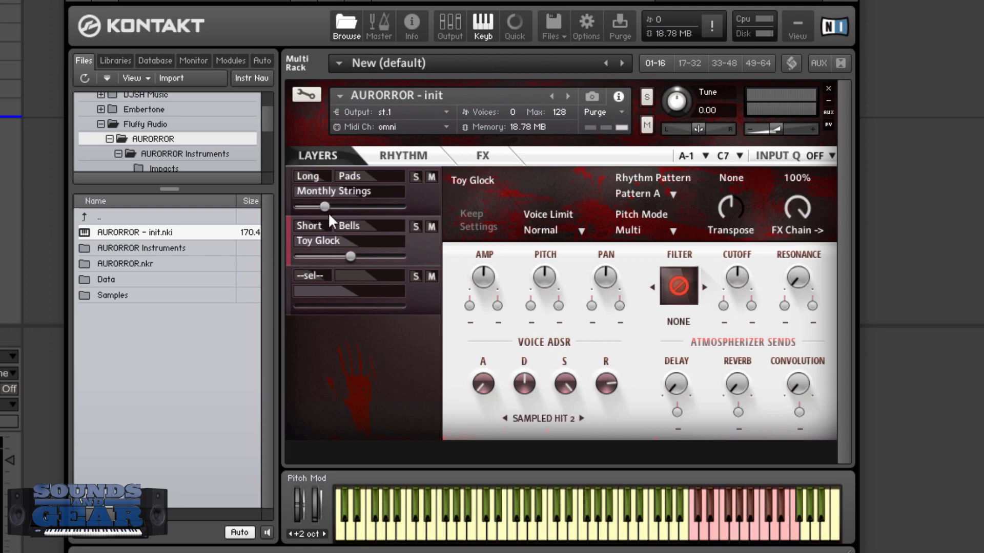
mouse_move(331, 224)
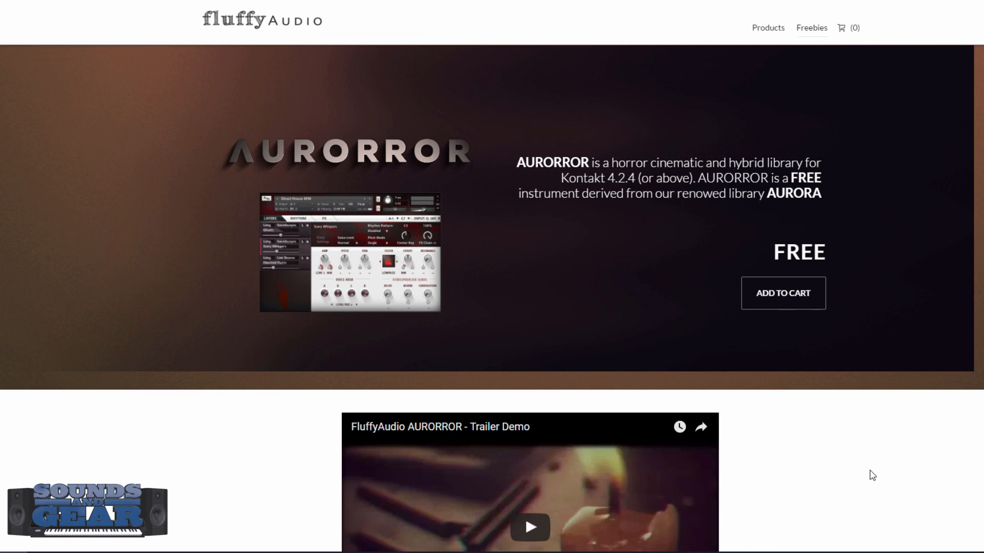
mouse_move(633, 234)
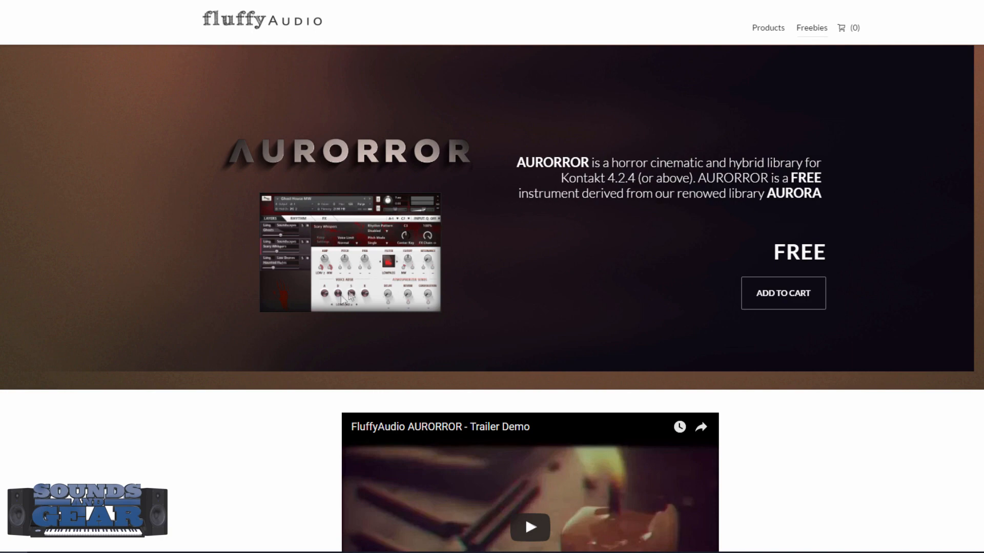
- Scroll the AURORROR product page down to its feature highlights and back to the top
scroll(down, 3)
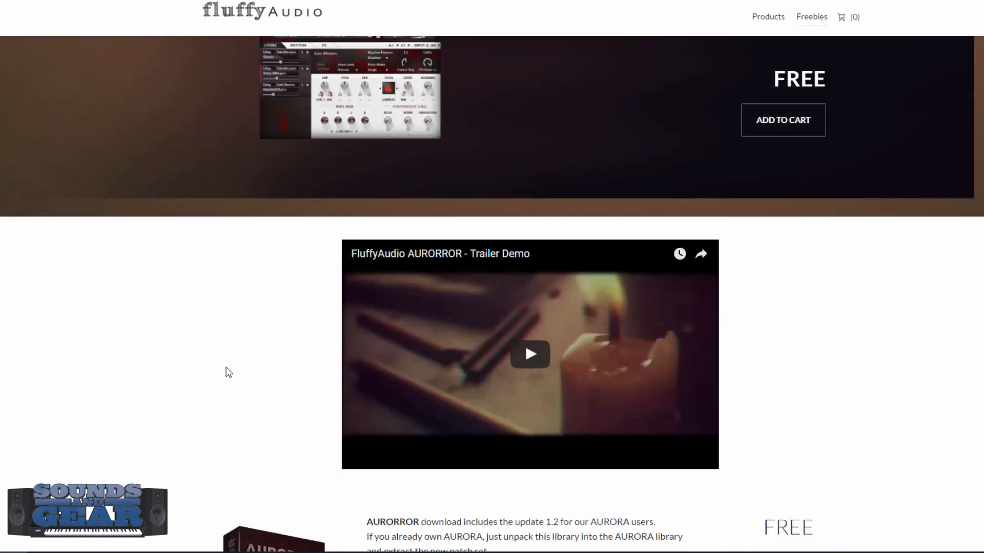
scroll(down, 3)
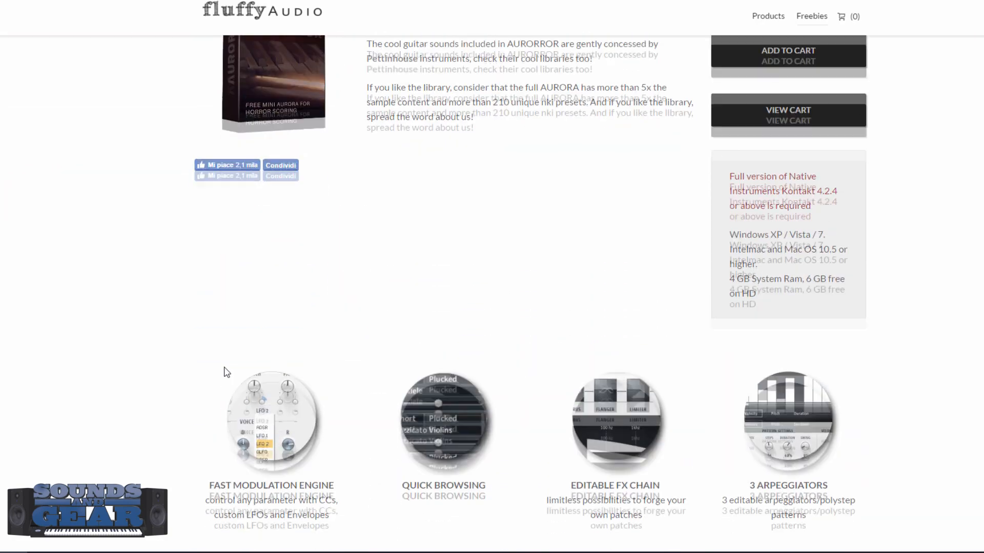
scroll(down, 3)
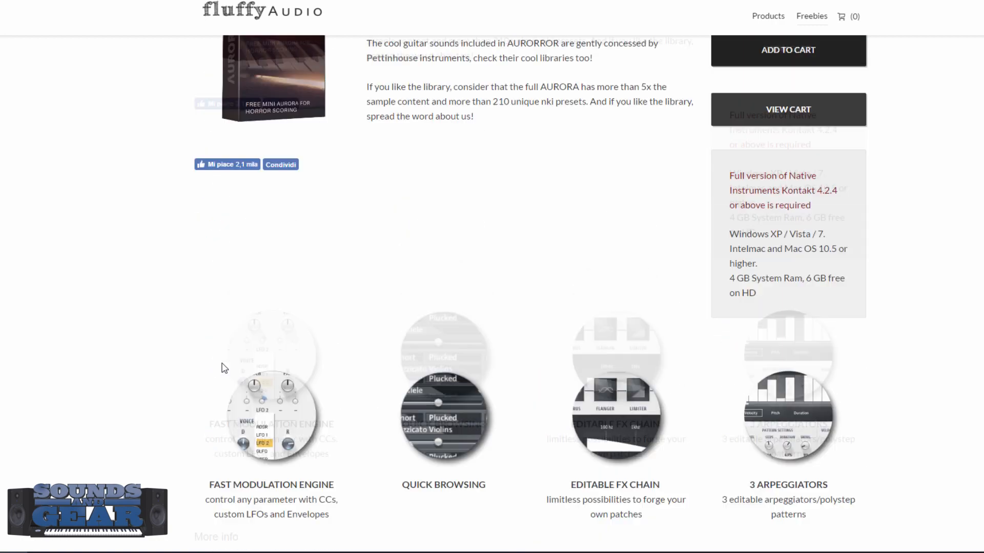
scroll(up, 3)
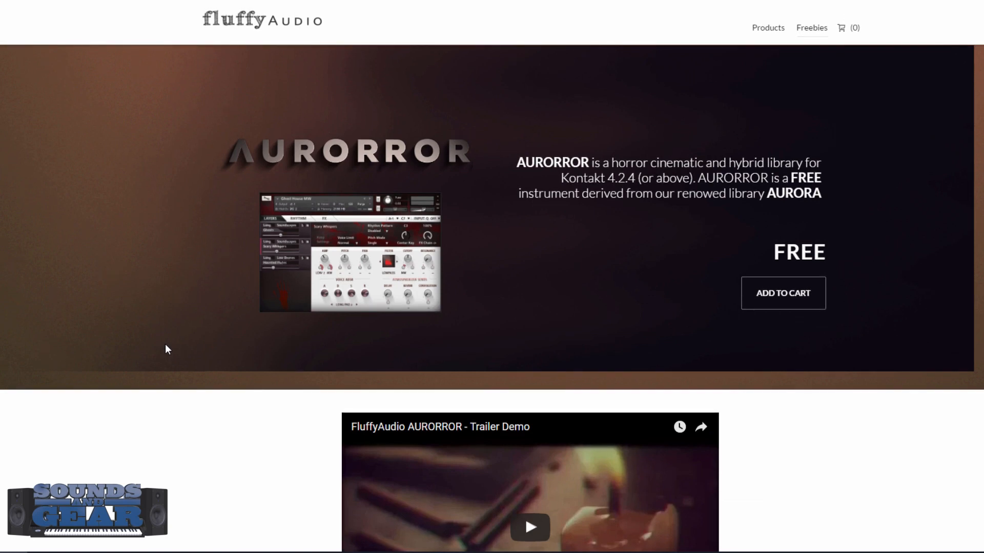